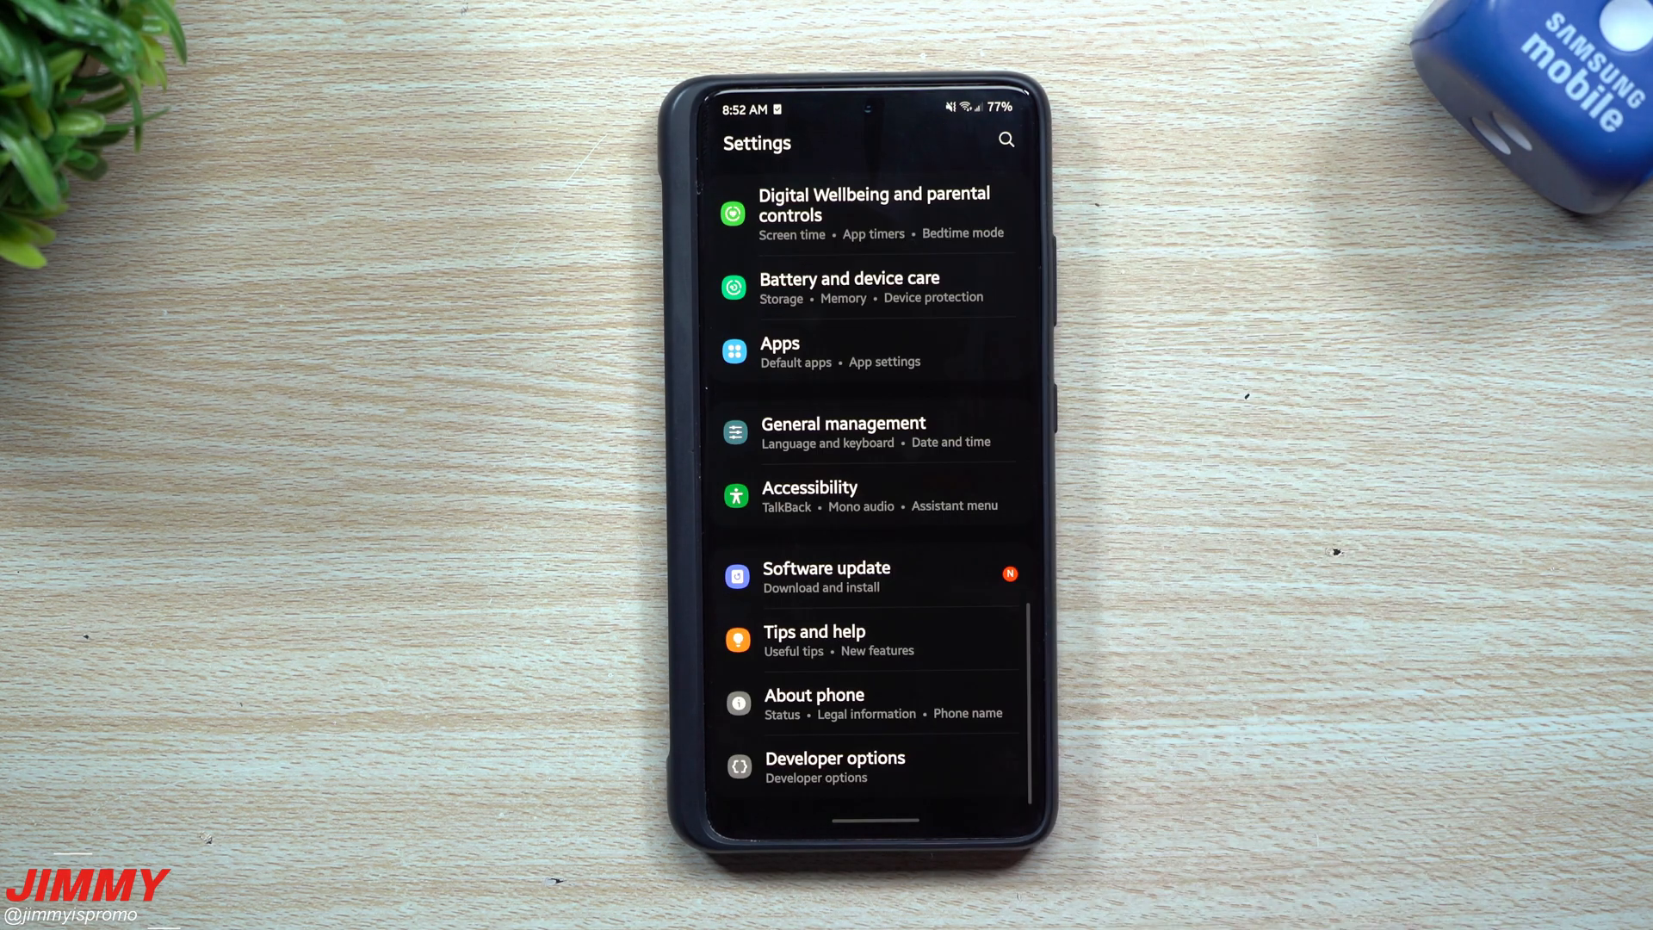
Step: Read the August 25 last-update details, then go back to the Software update page
{"action": "left_click", "coordinate": [825, 577]}
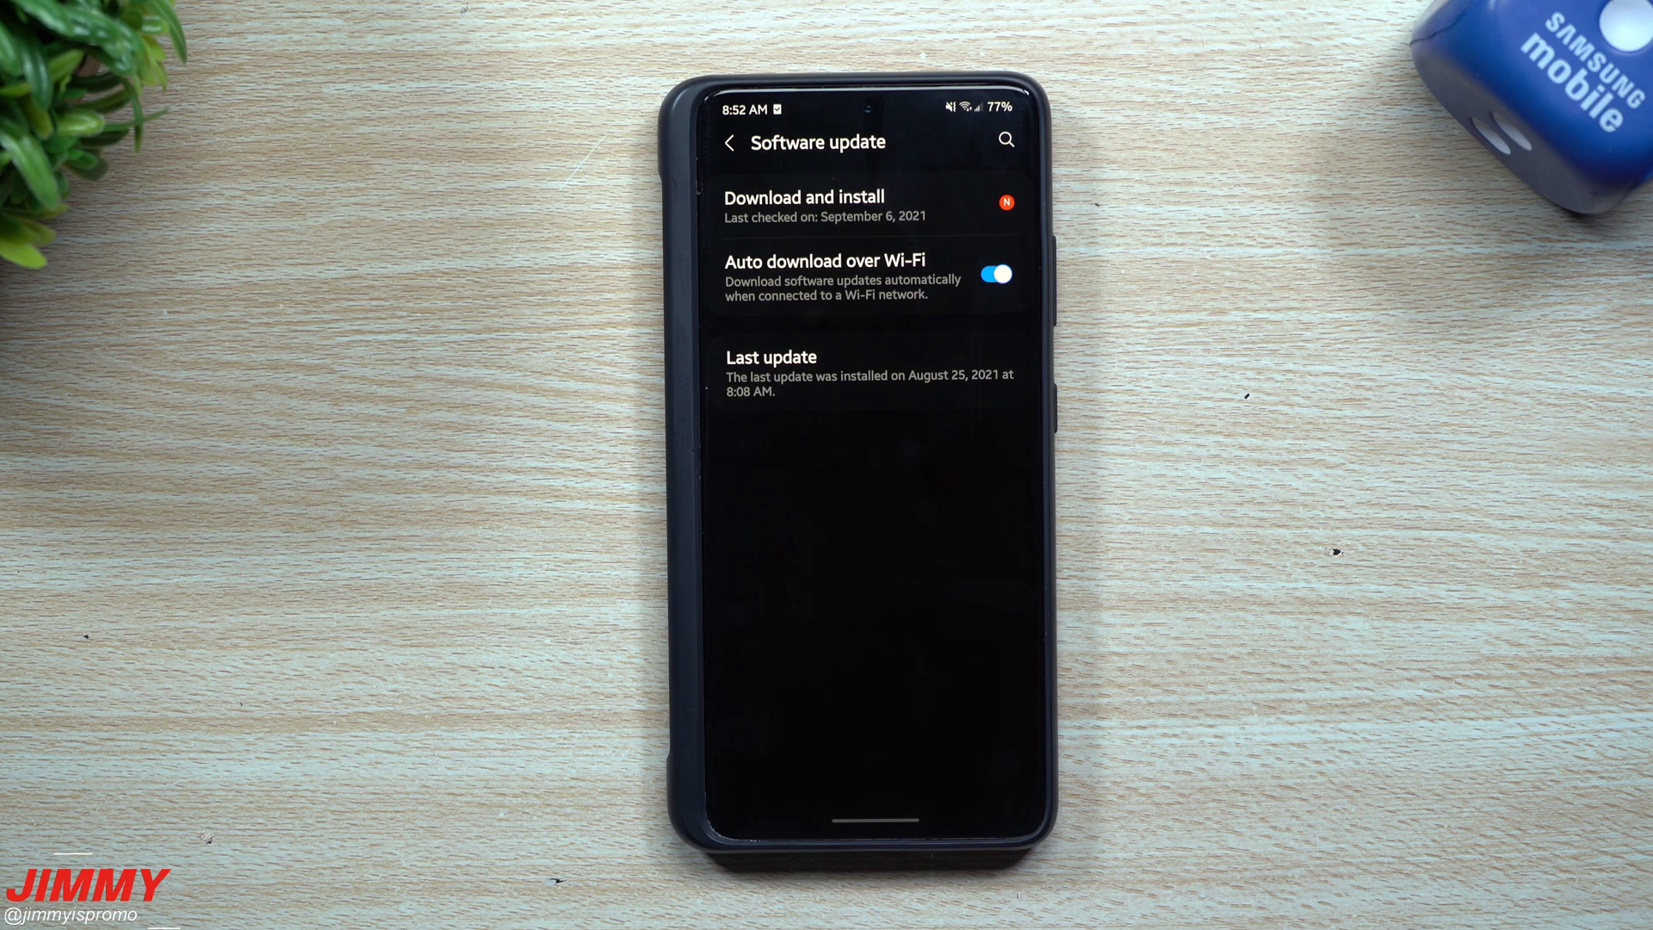
{"action": "left_click", "coordinate": [868, 377]}
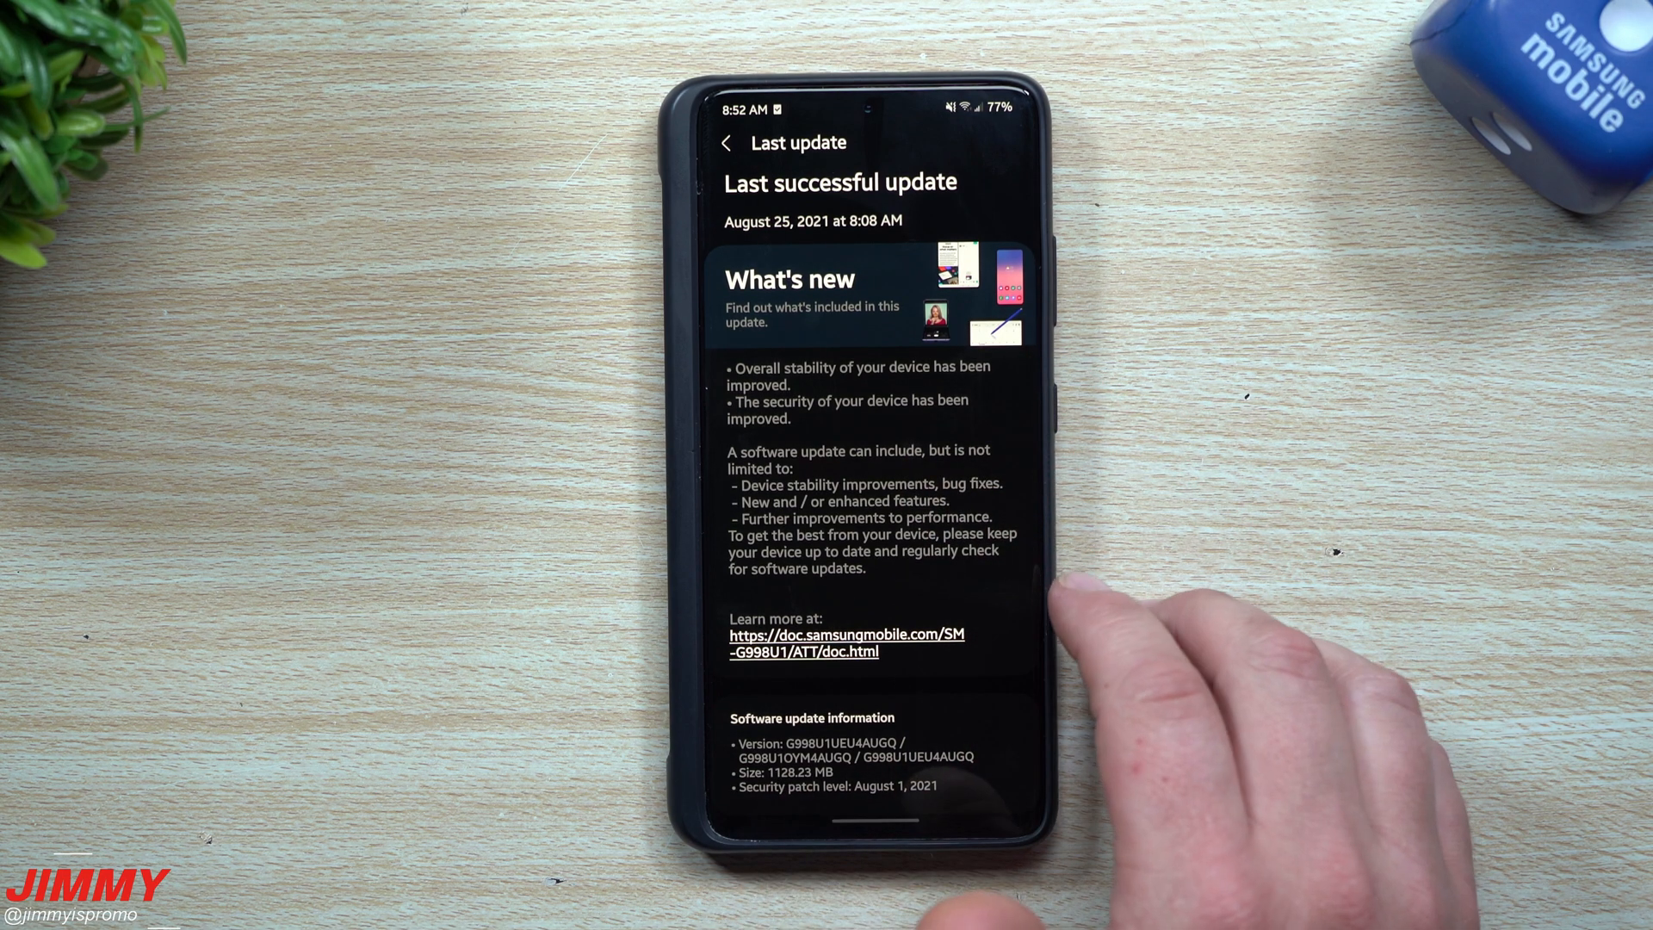
{"action": "mouse_move", "coordinate": [1033, 632]}
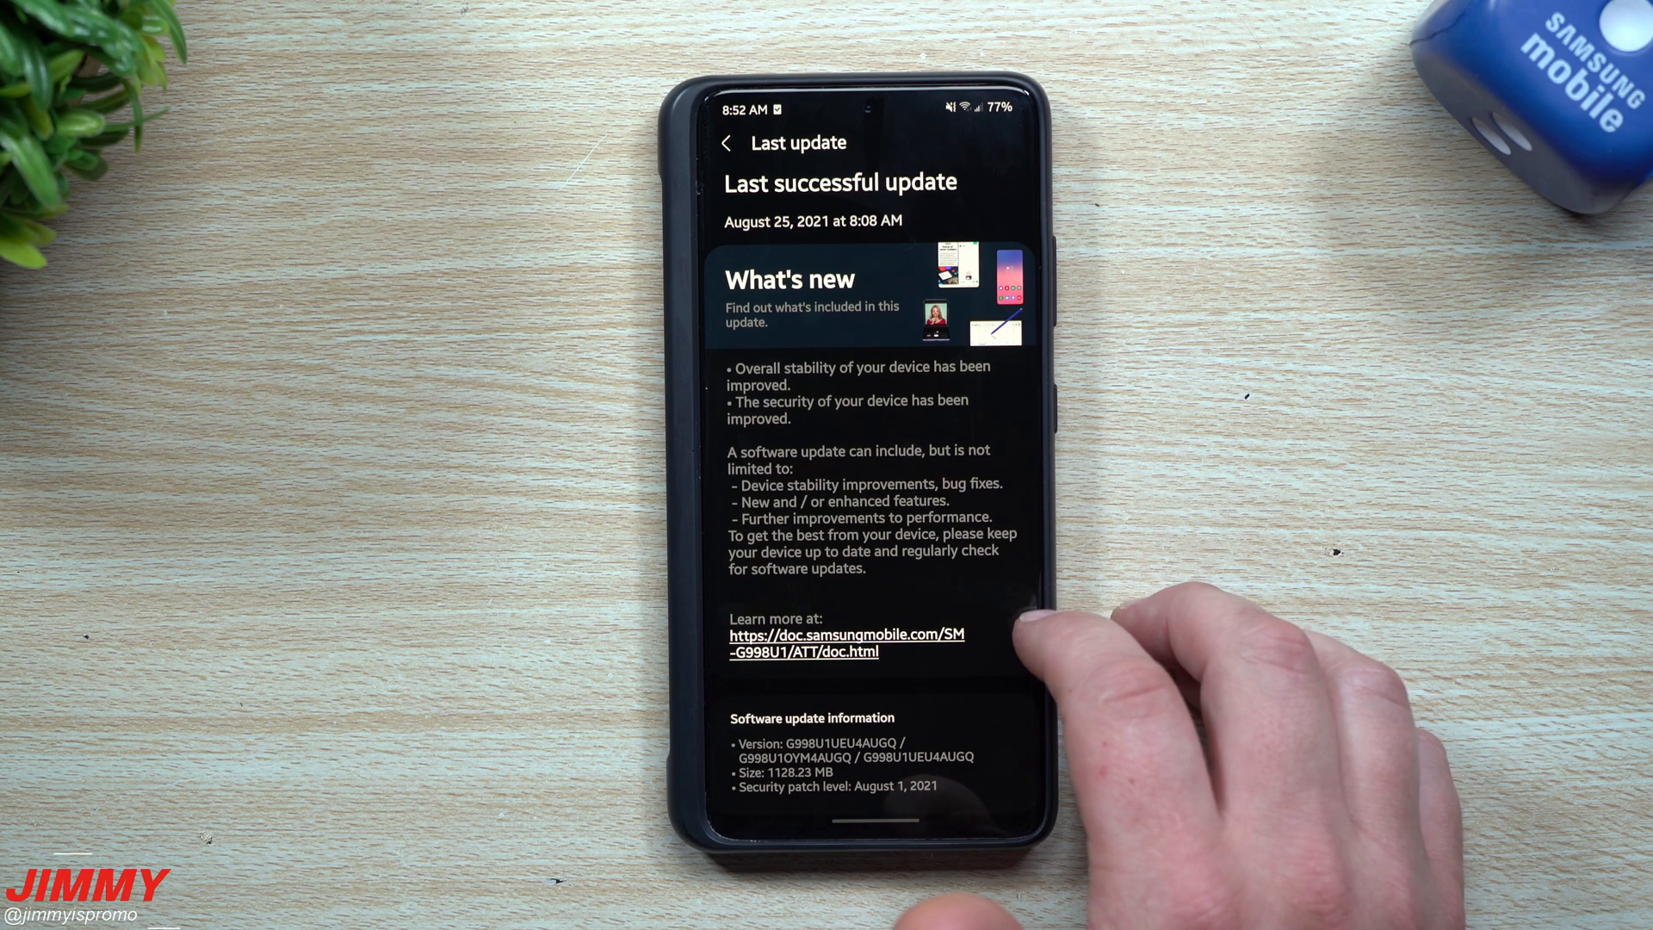
{"action": "left_click", "coordinate": [726, 141]}
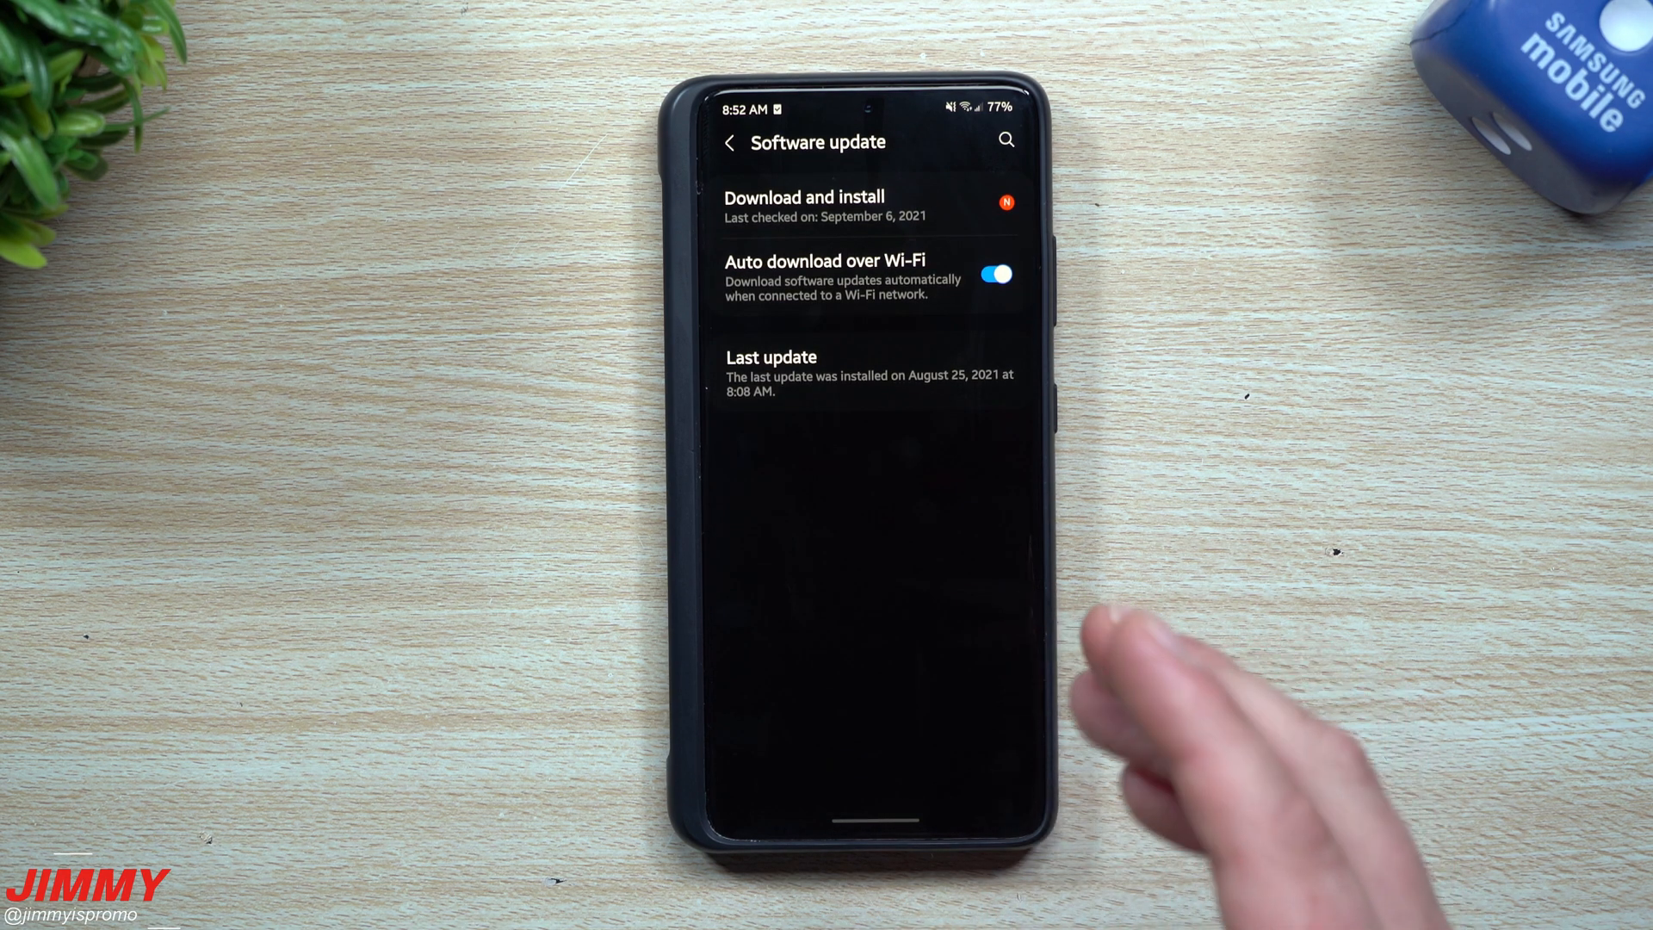
Step: Download the 274 MB September 1, 2021 security update until it shows ready to install
{"action": "left_click", "coordinate": [833, 206]}
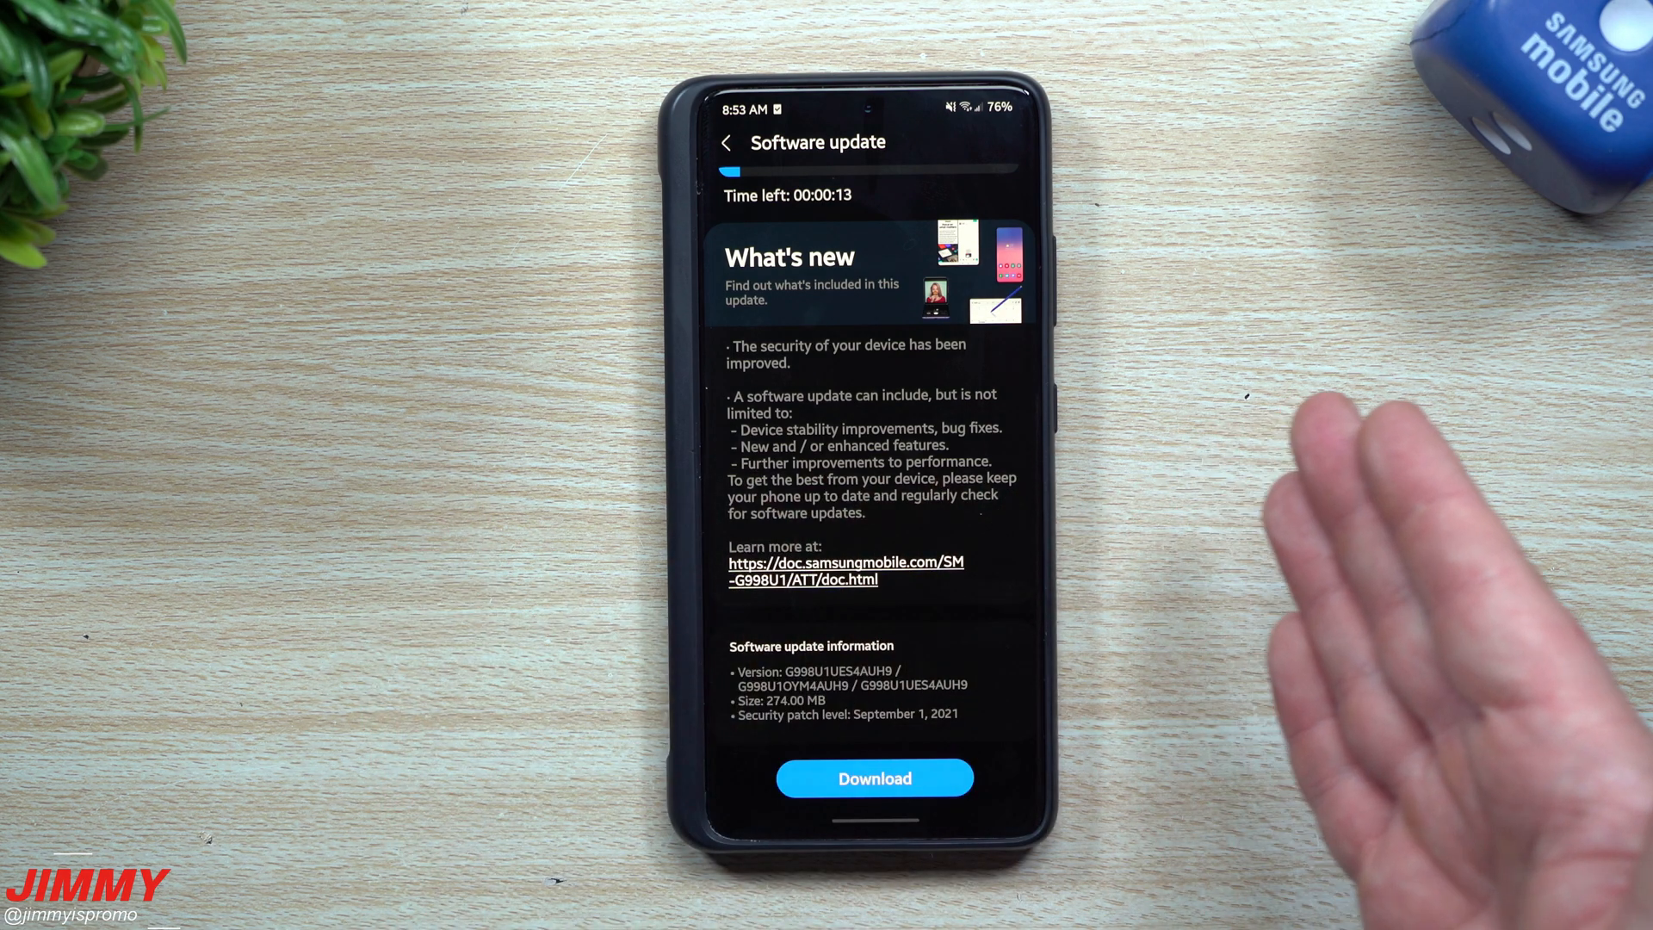
{"action": "mouse_move", "coordinate": [991, 728]}
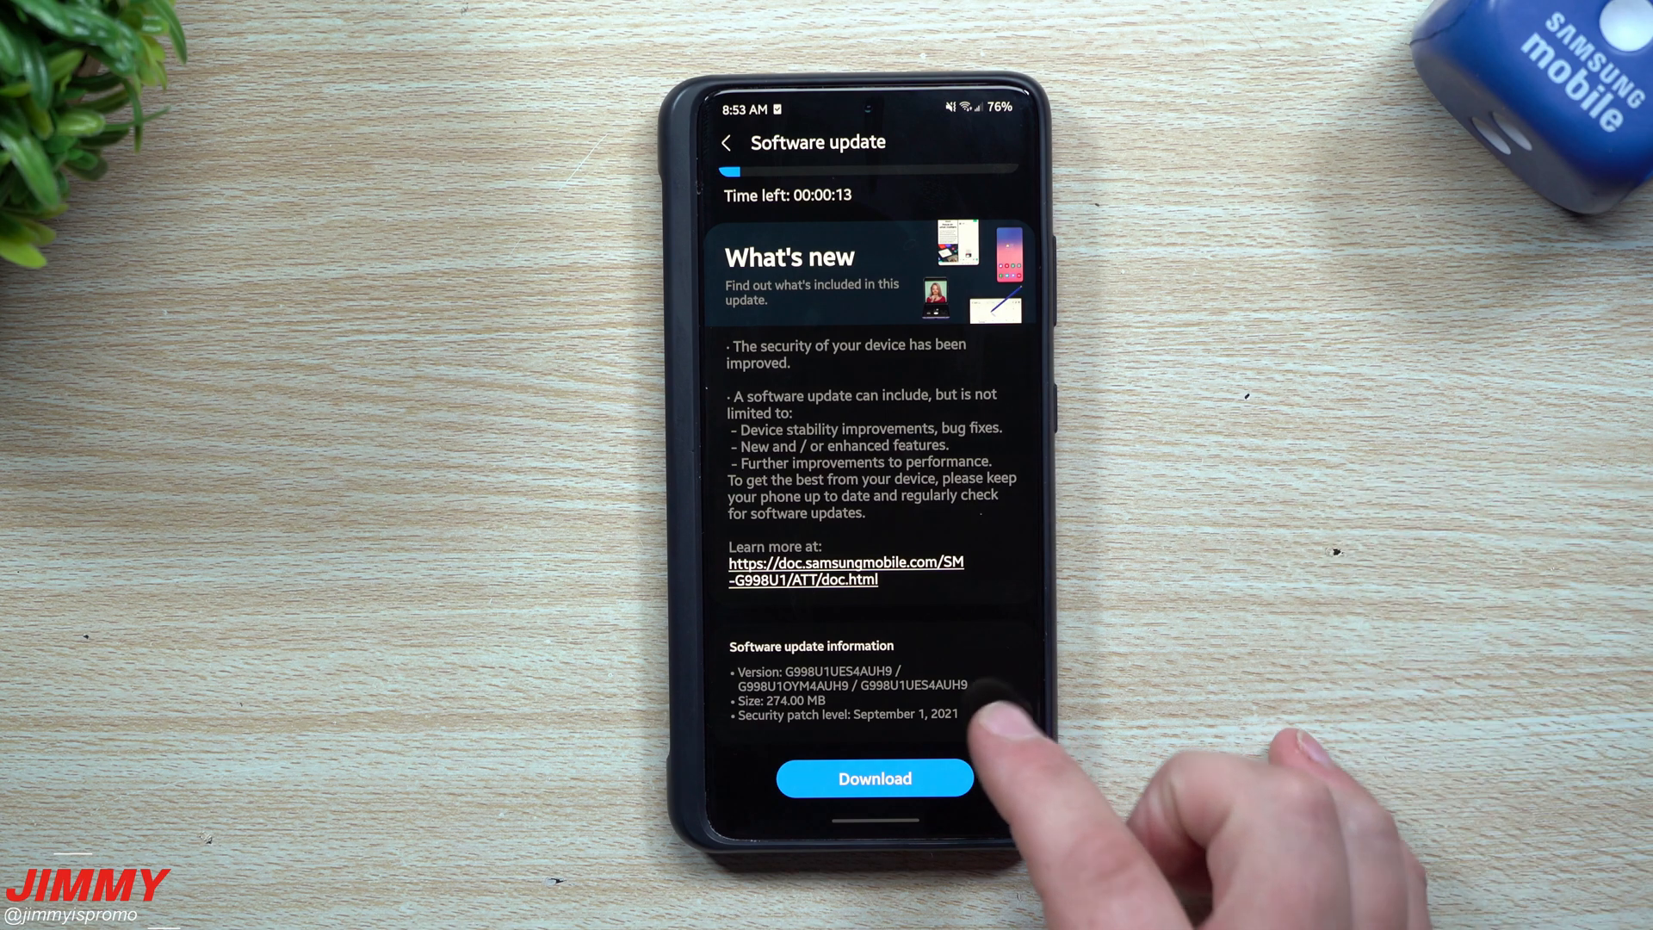
{"action": "left_click", "coordinate": [873, 778]}
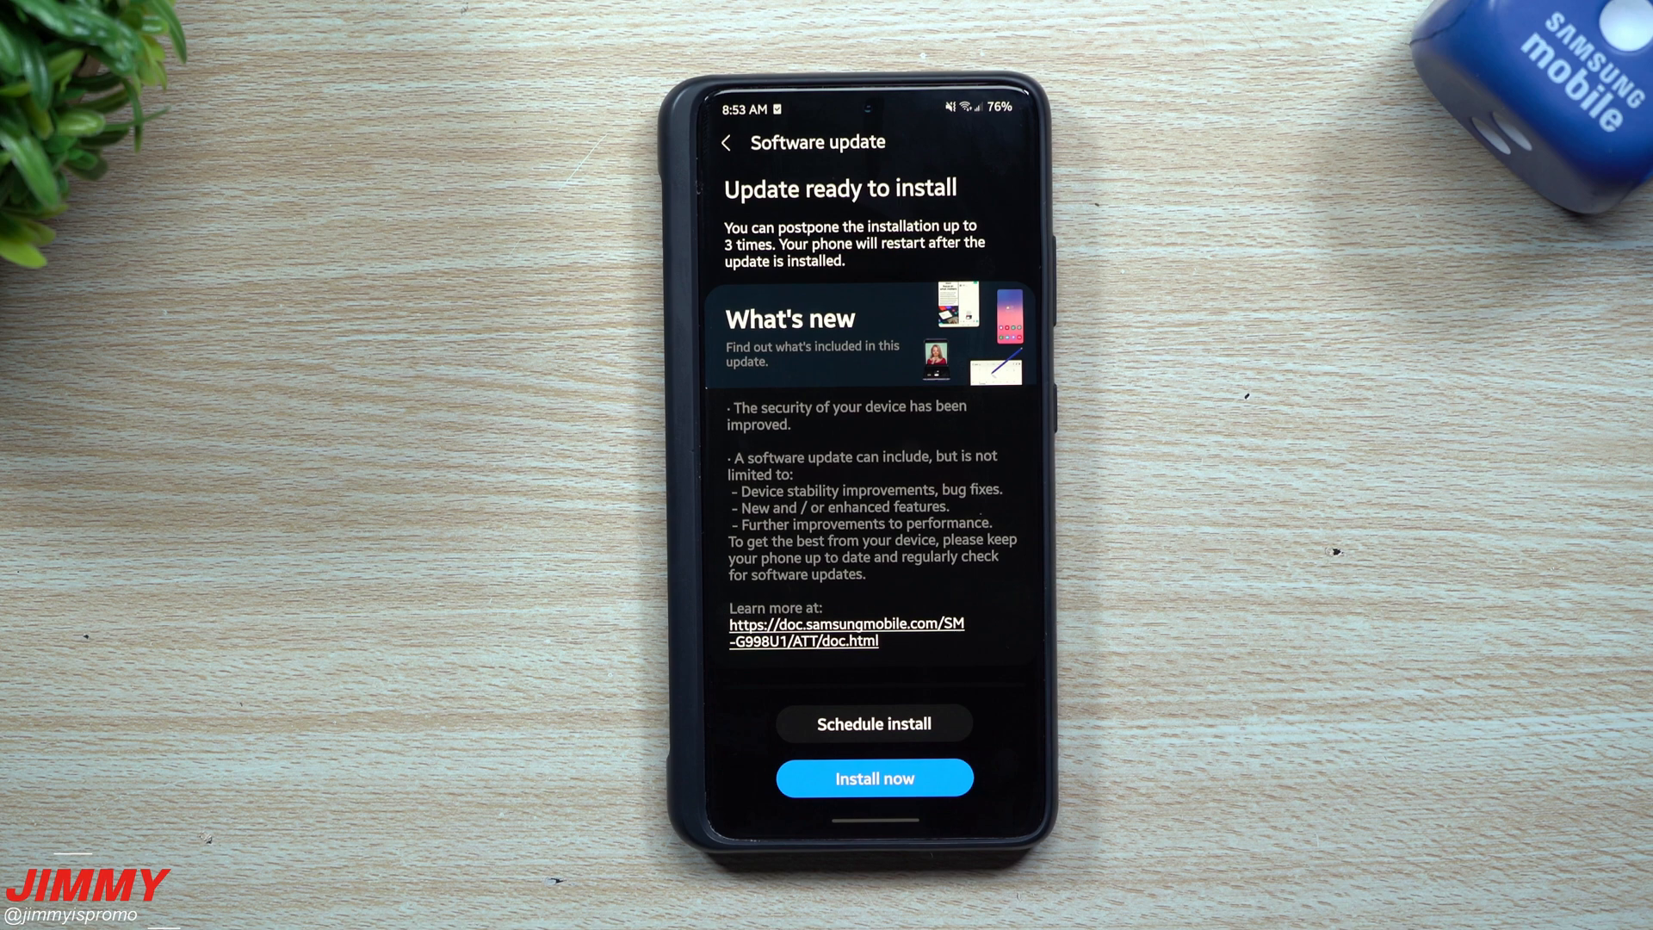
Step: Install the September security update now and reopen the main Settings list after the restart
{"action": "left_click", "coordinate": [874, 778]}
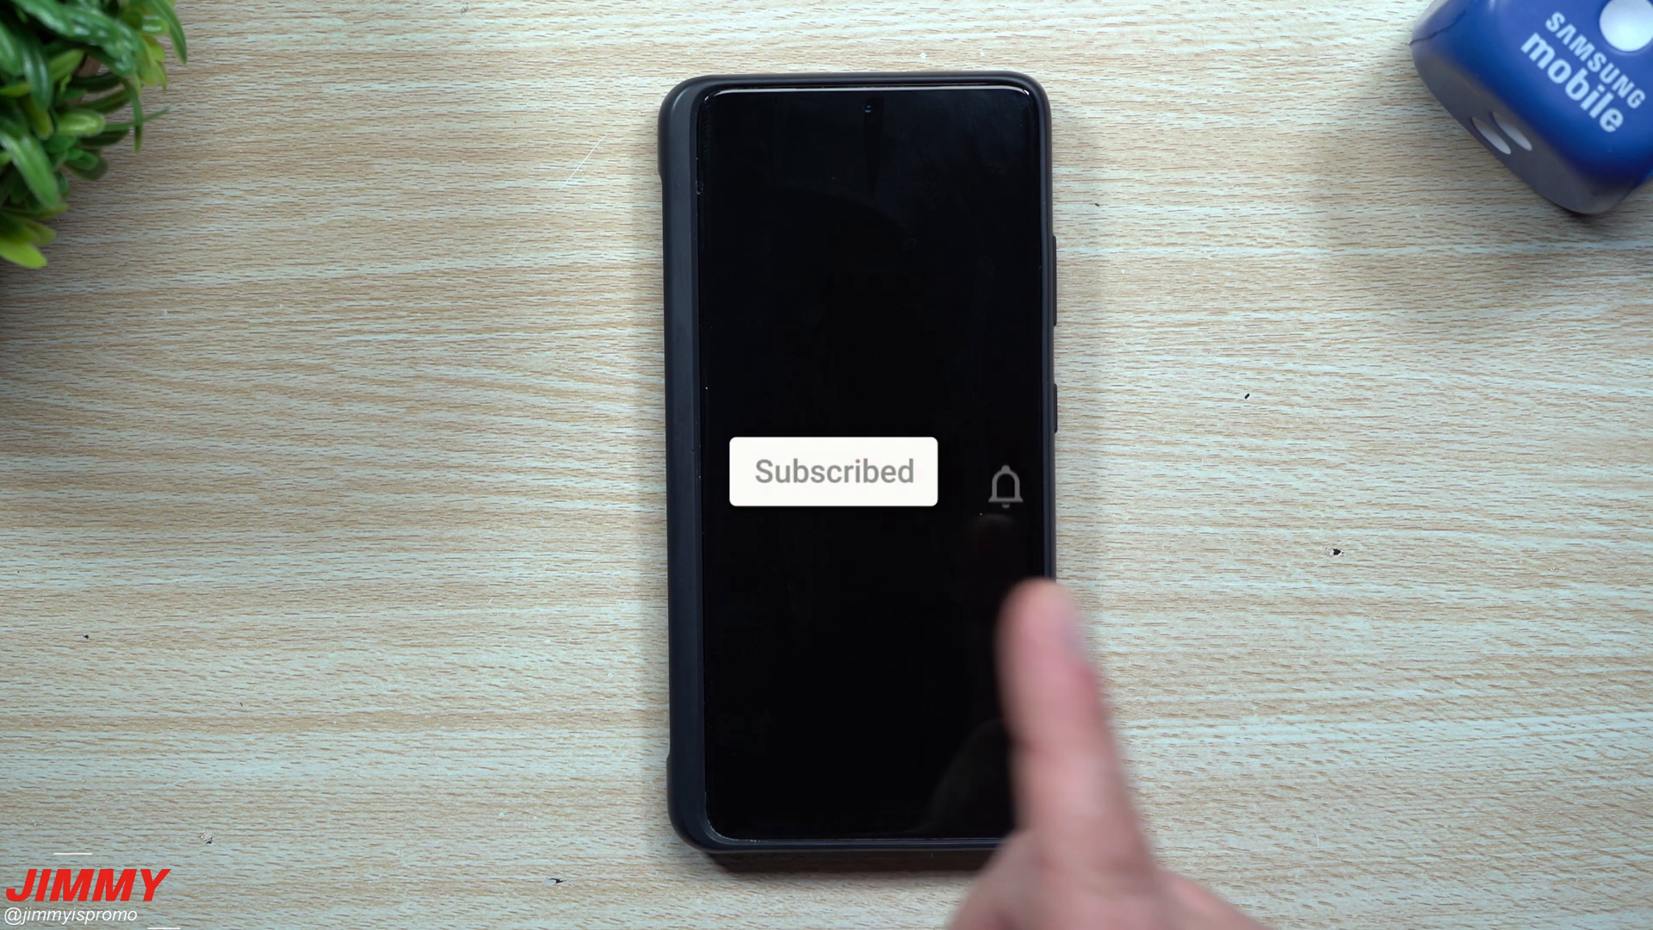
{"action": "left_click", "coordinate": [1002, 487]}
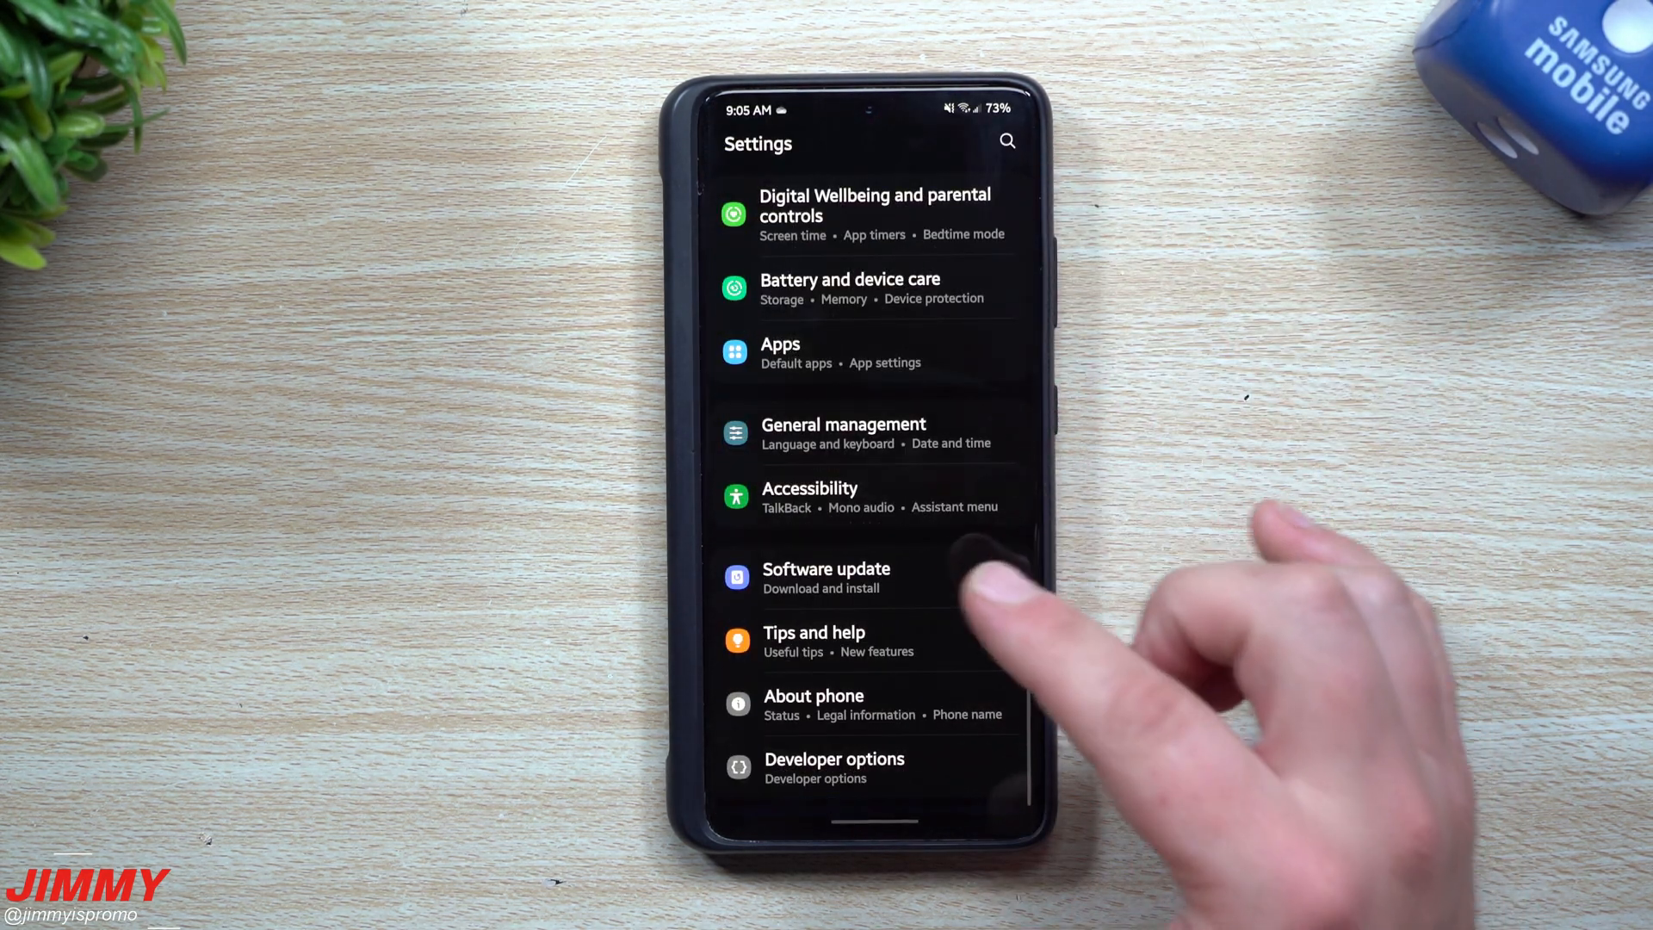
Step: Confirm the update installed and view Software information showing build AUH9
{"action": "left_click", "coordinate": [827, 578]}
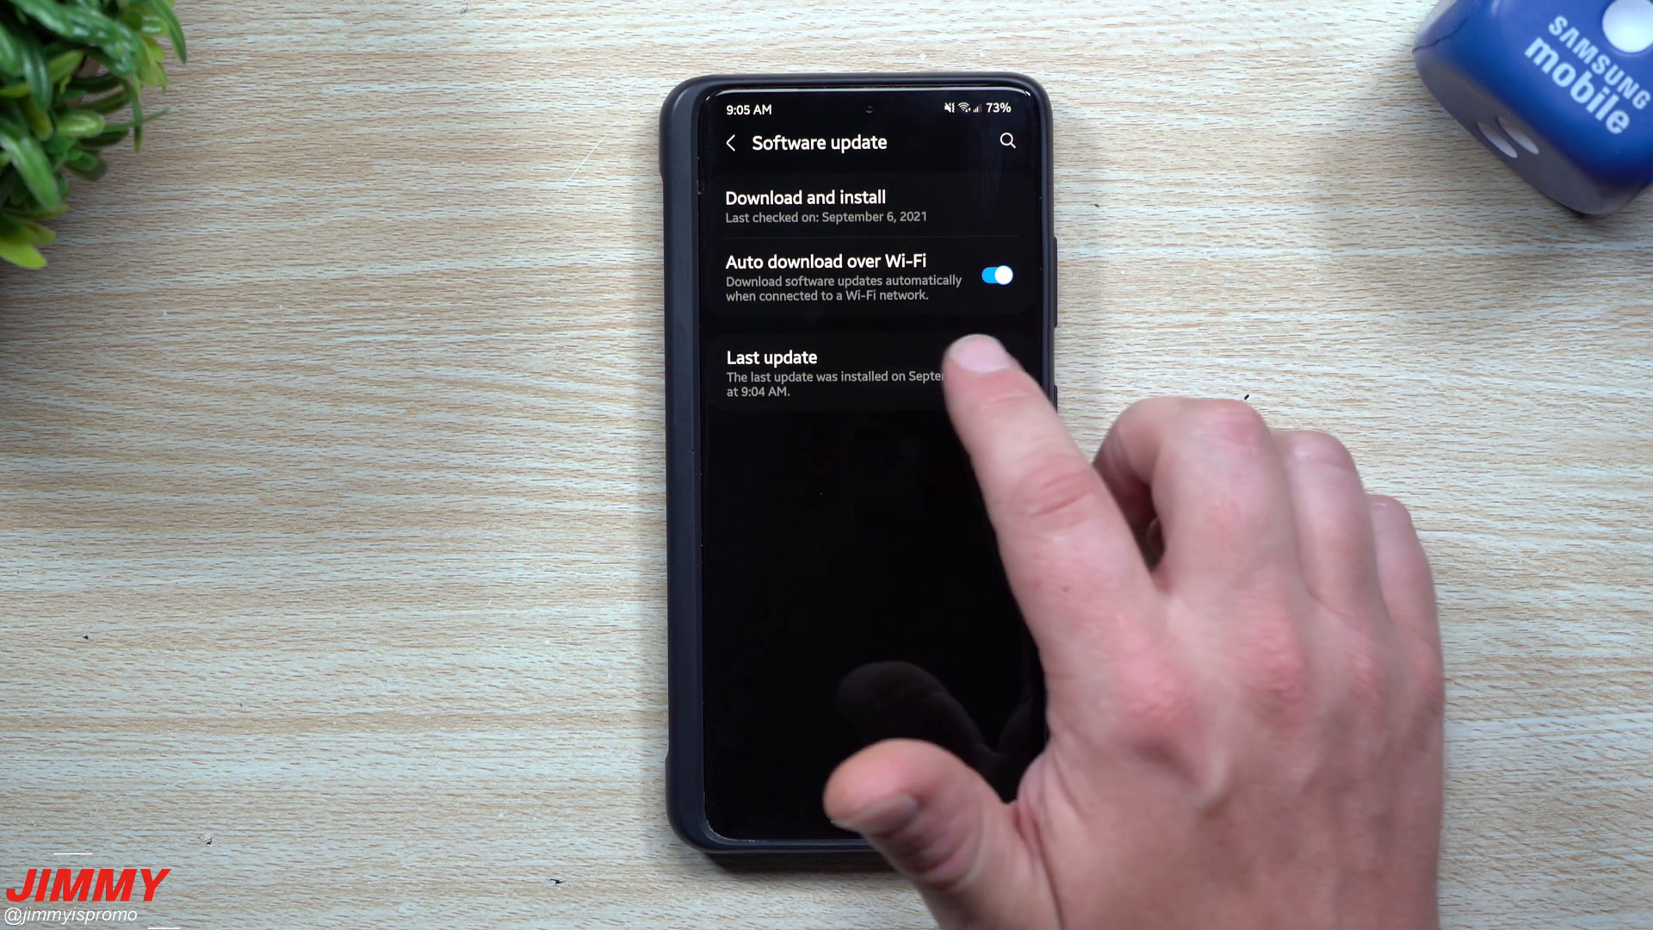
{"action": "left_click", "coordinate": [864, 374]}
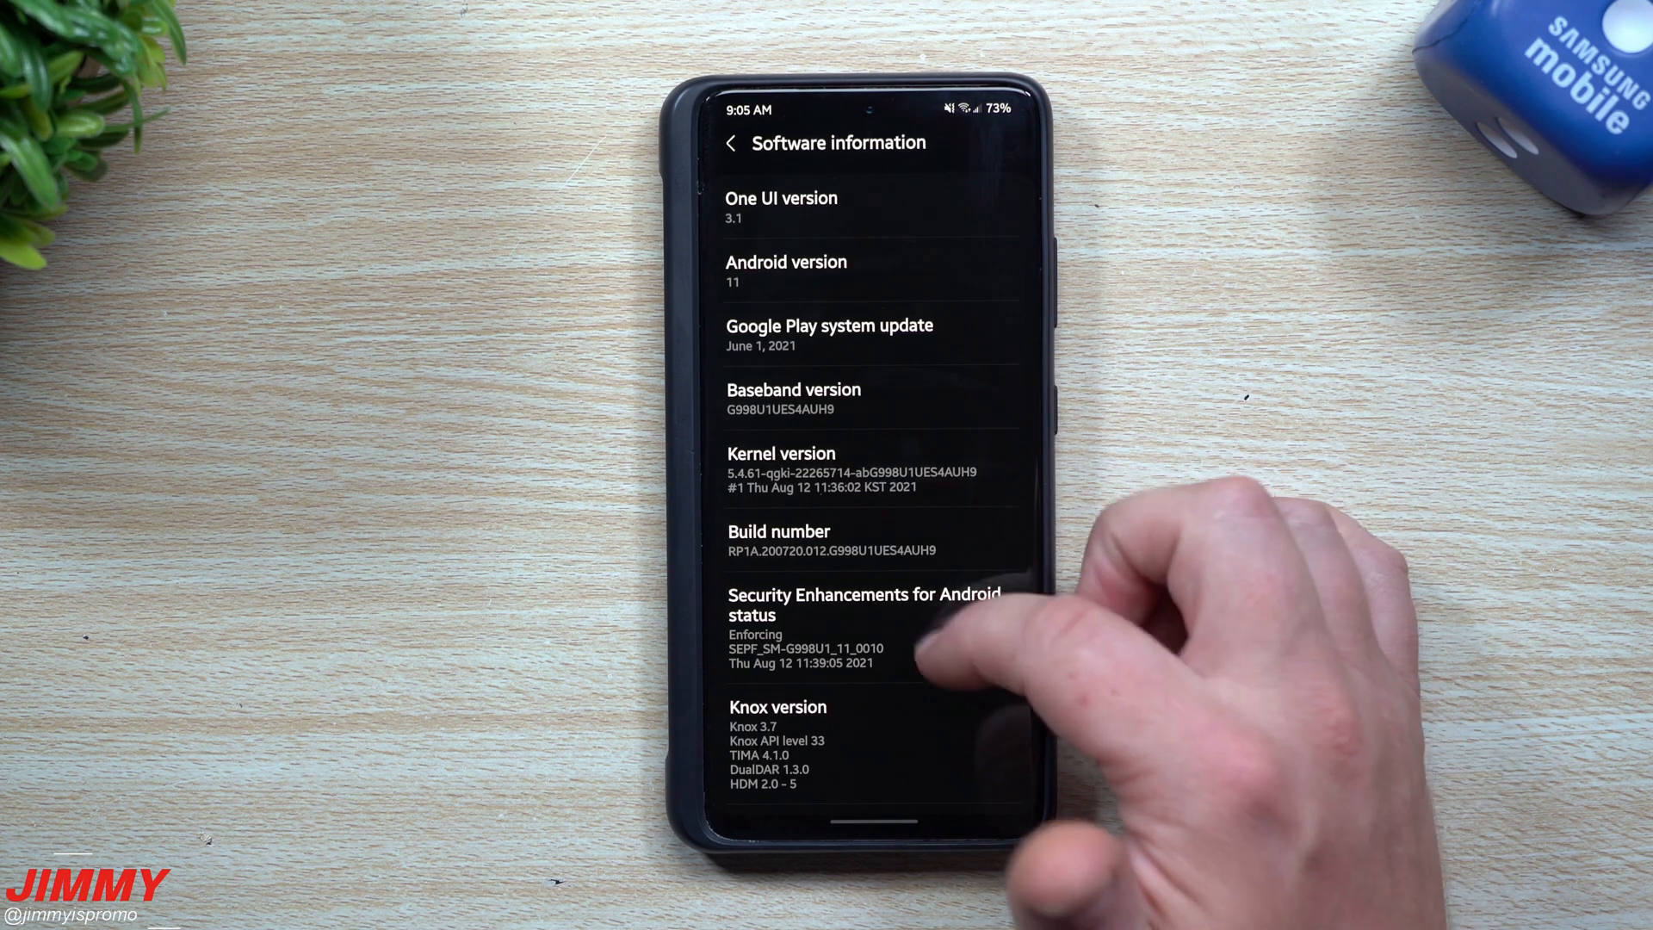
{"action": "scroll", "scroll_direction": "down", "scroll_amount": 3}
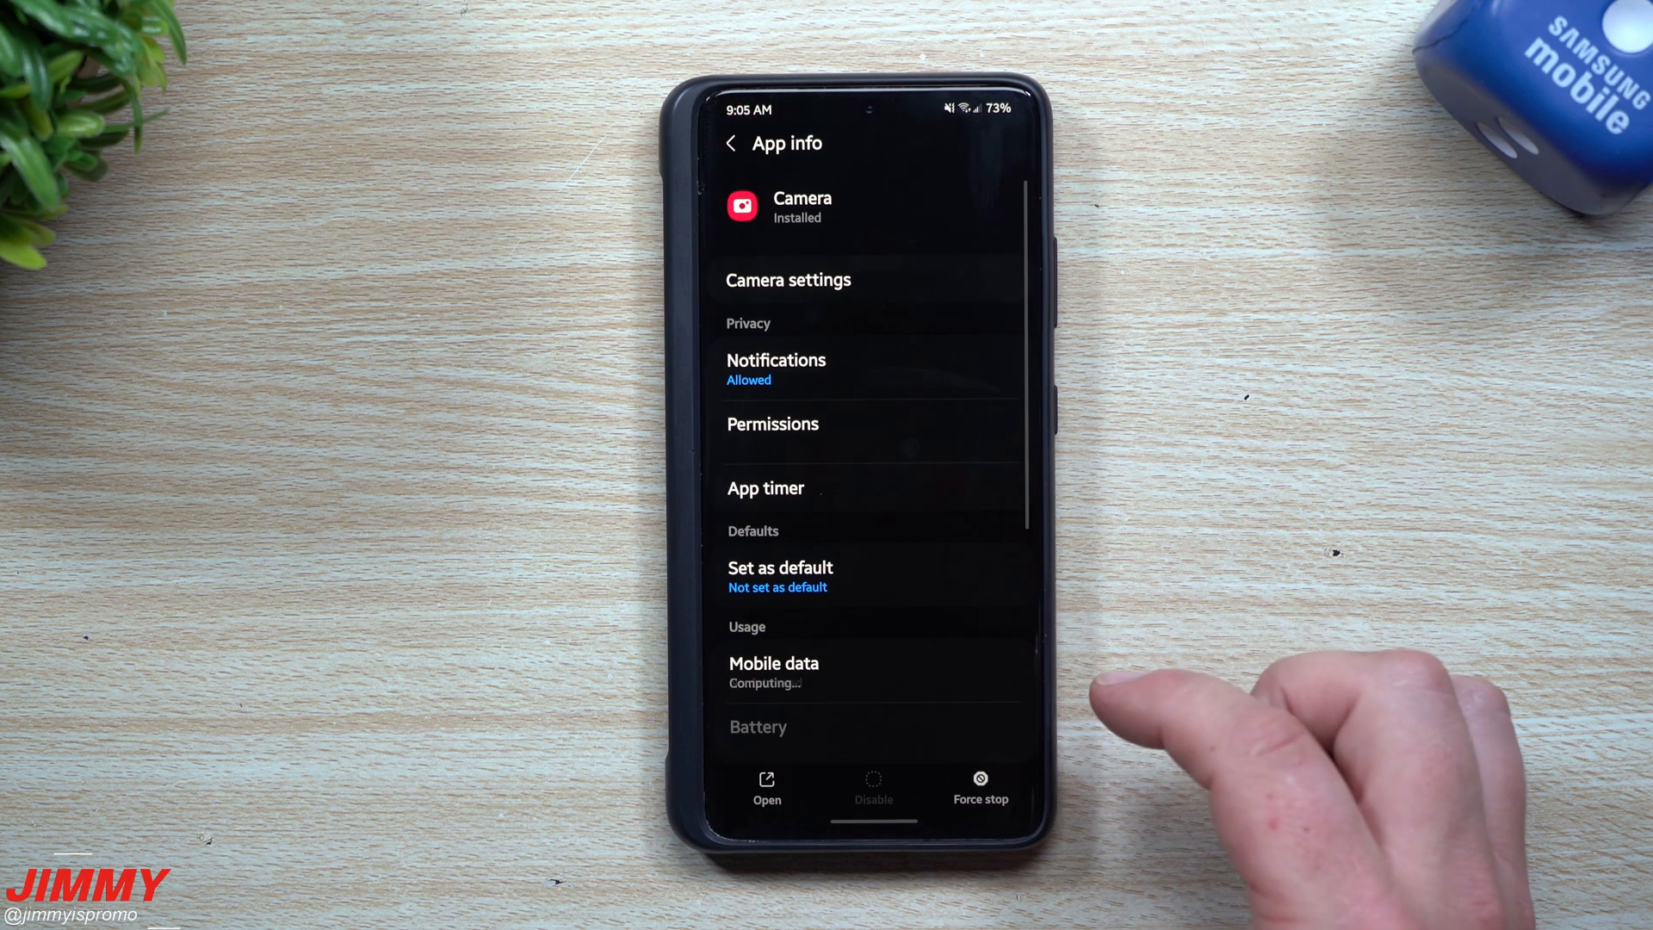
Step: Check the app info showing version 12.1.08.0 from Galaxy Store, then return to Settings
{"action": "scroll", "scroll_direction": "down", "scroll_amount": 3}
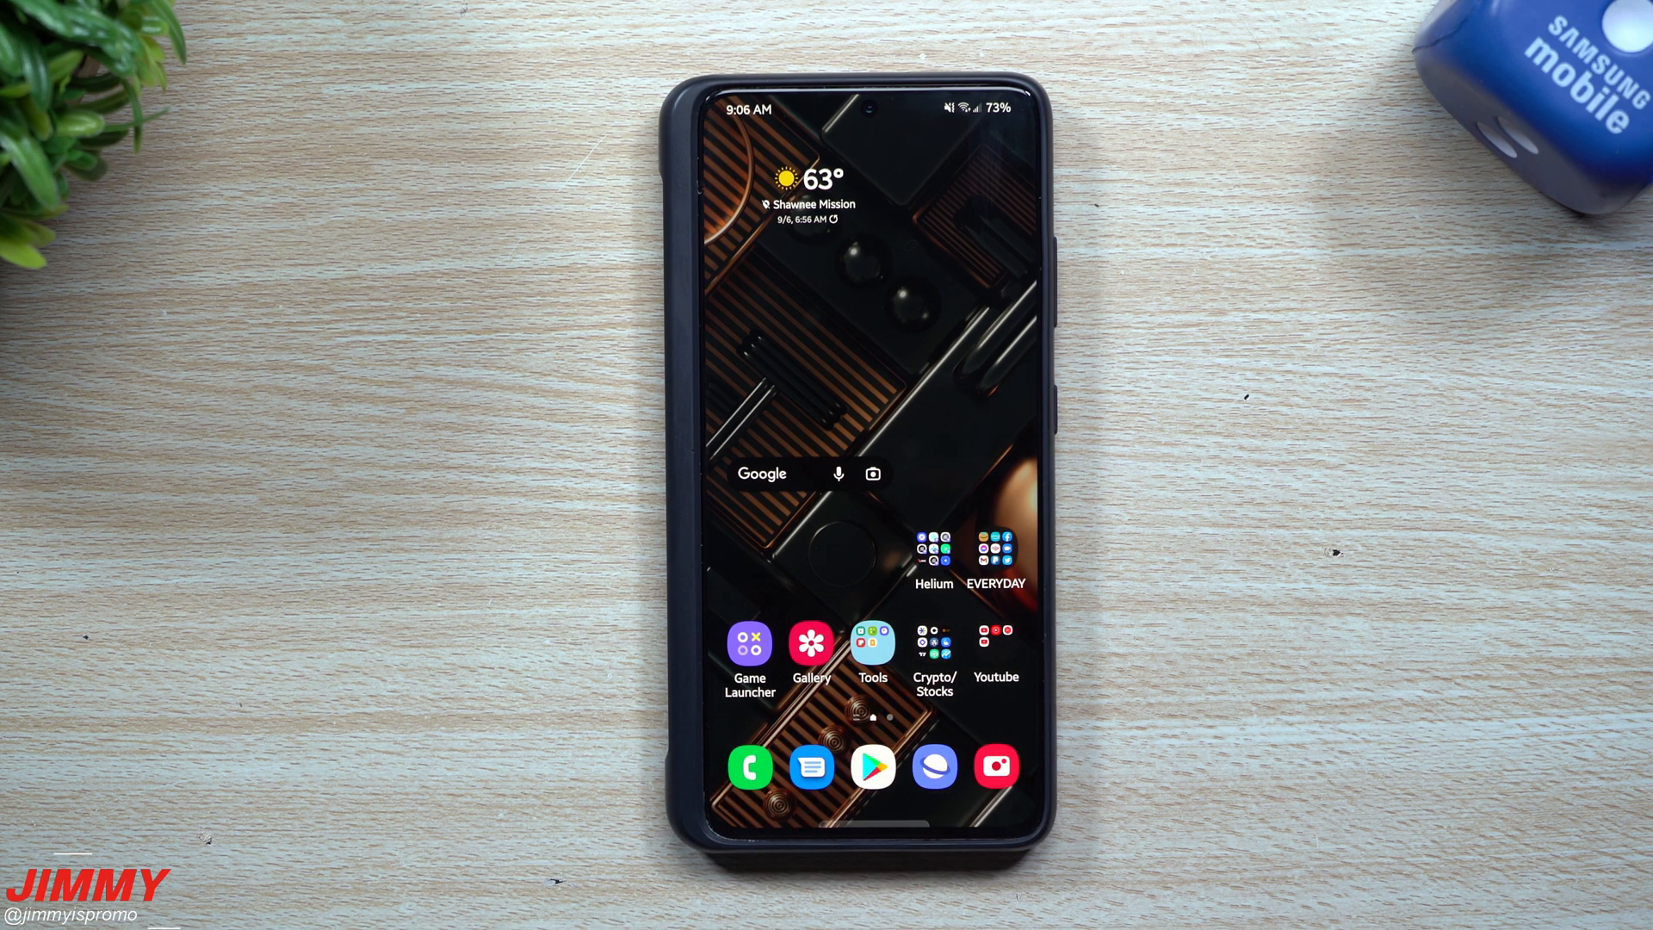
{"action": "left_click", "coordinate": [809, 643]}
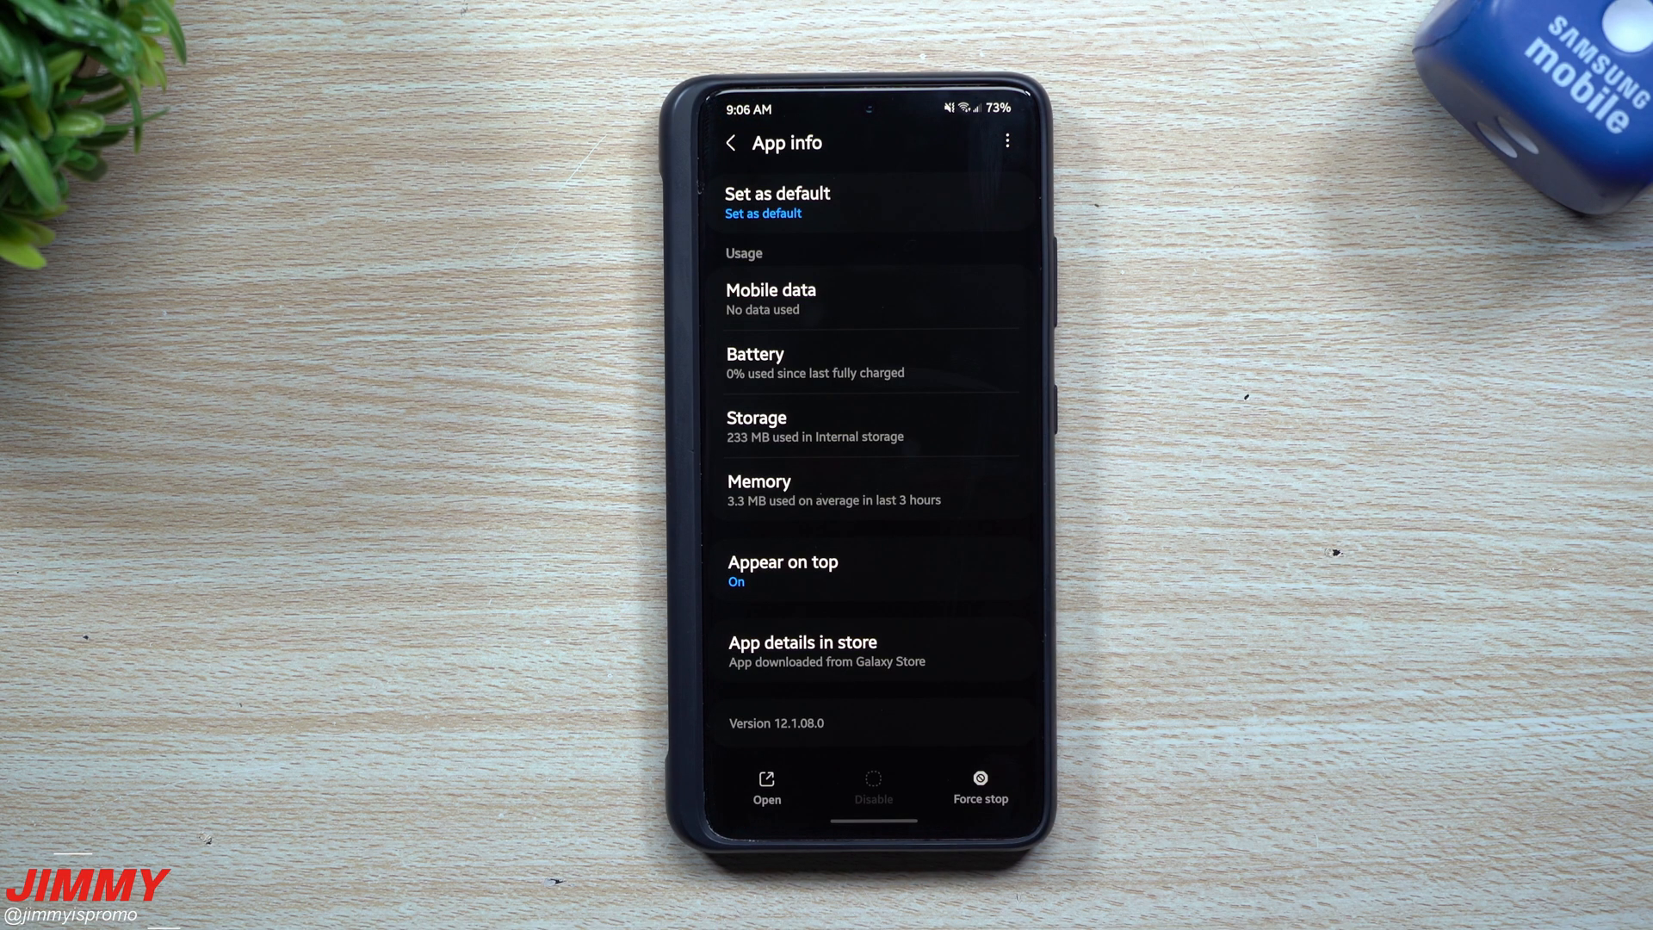
{"action": "left_click", "coordinate": [729, 142]}
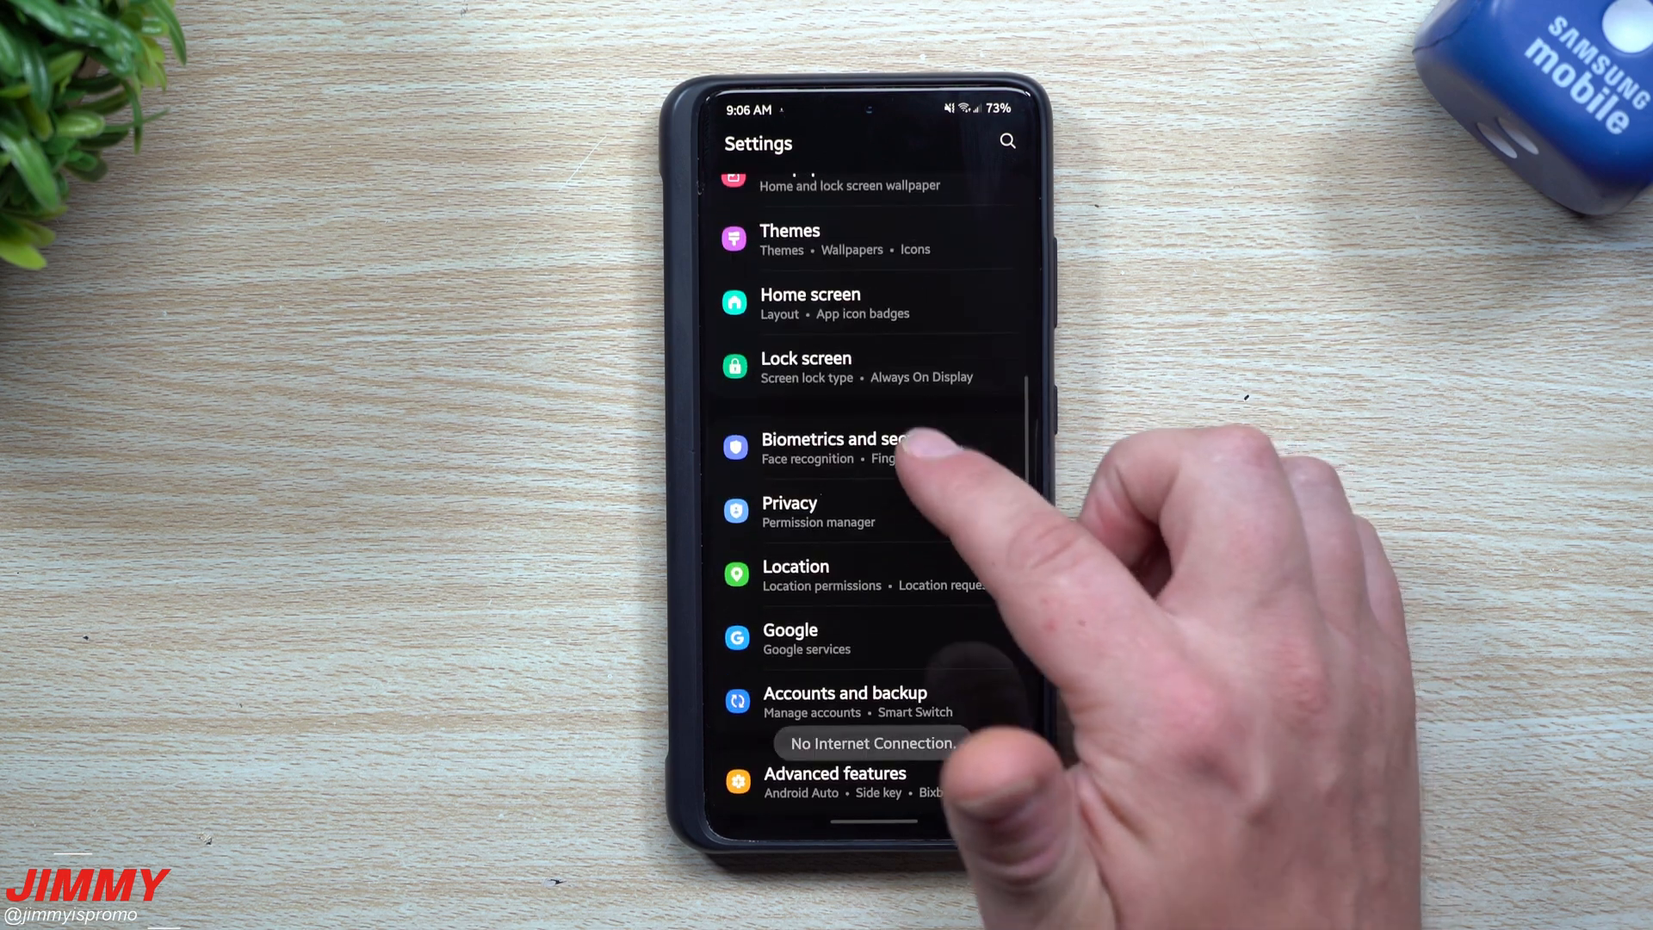
Step: Confirm the biometrics patch is current (Fingerprint 5.1.0.3, Face recognition 2.0.2.26), then launch Galaxy Store
{"action": "left_click", "coordinate": [838, 447]}
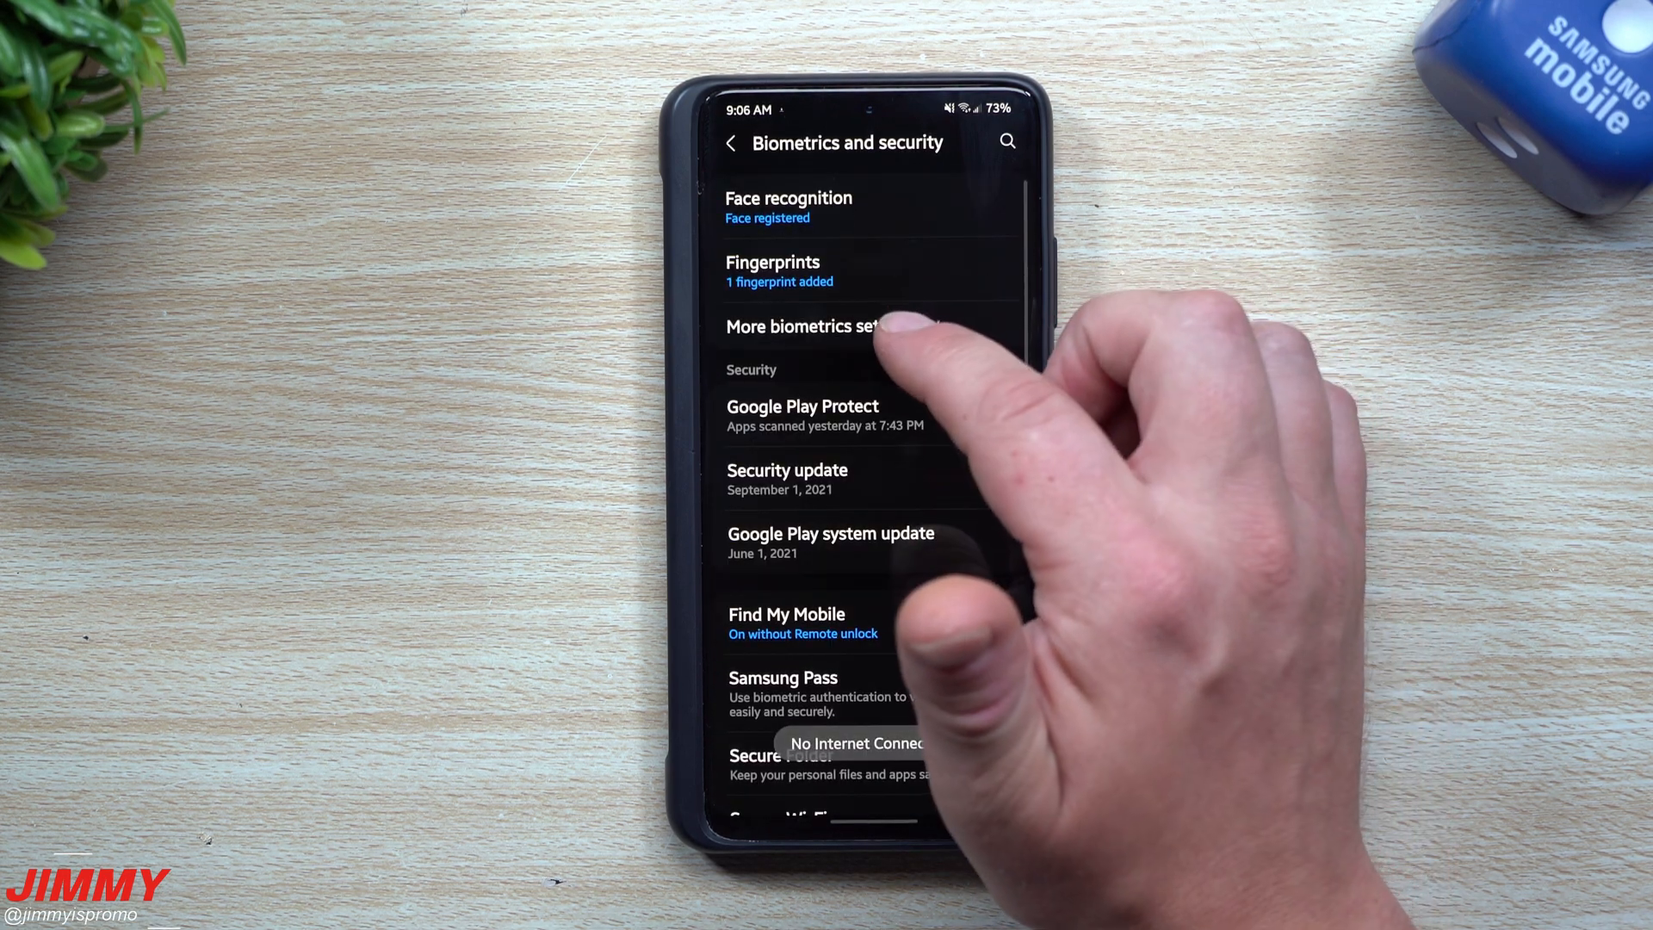
{"action": "left_click", "coordinate": [811, 325]}
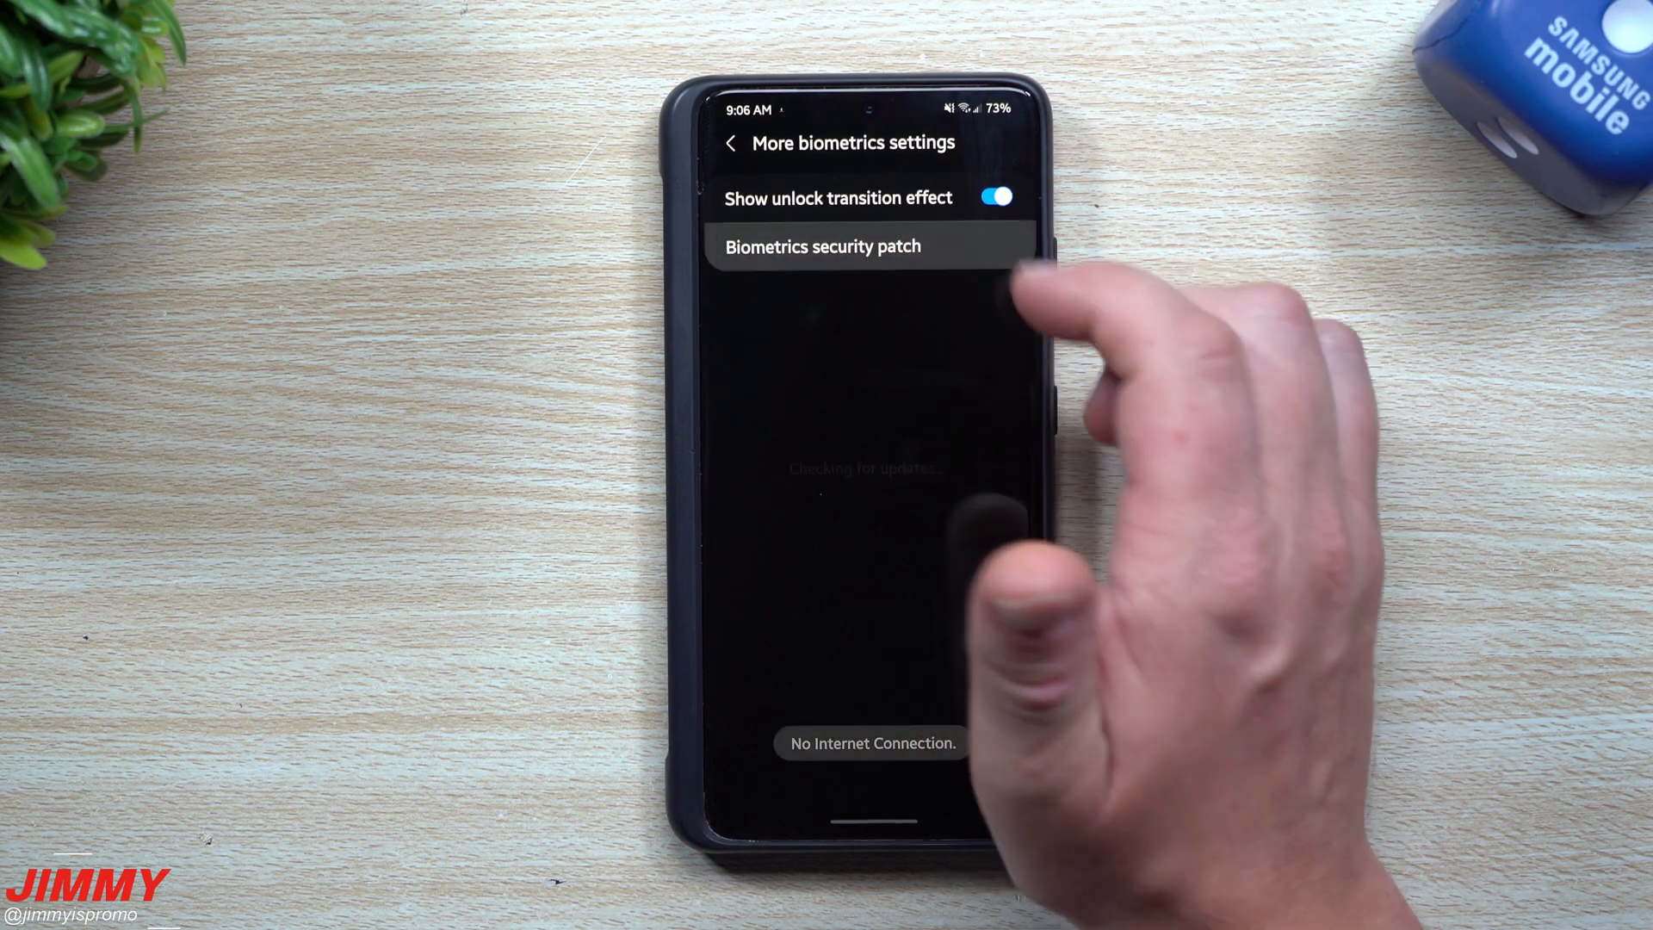
{"action": "left_click", "coordinate": [822, 245]}
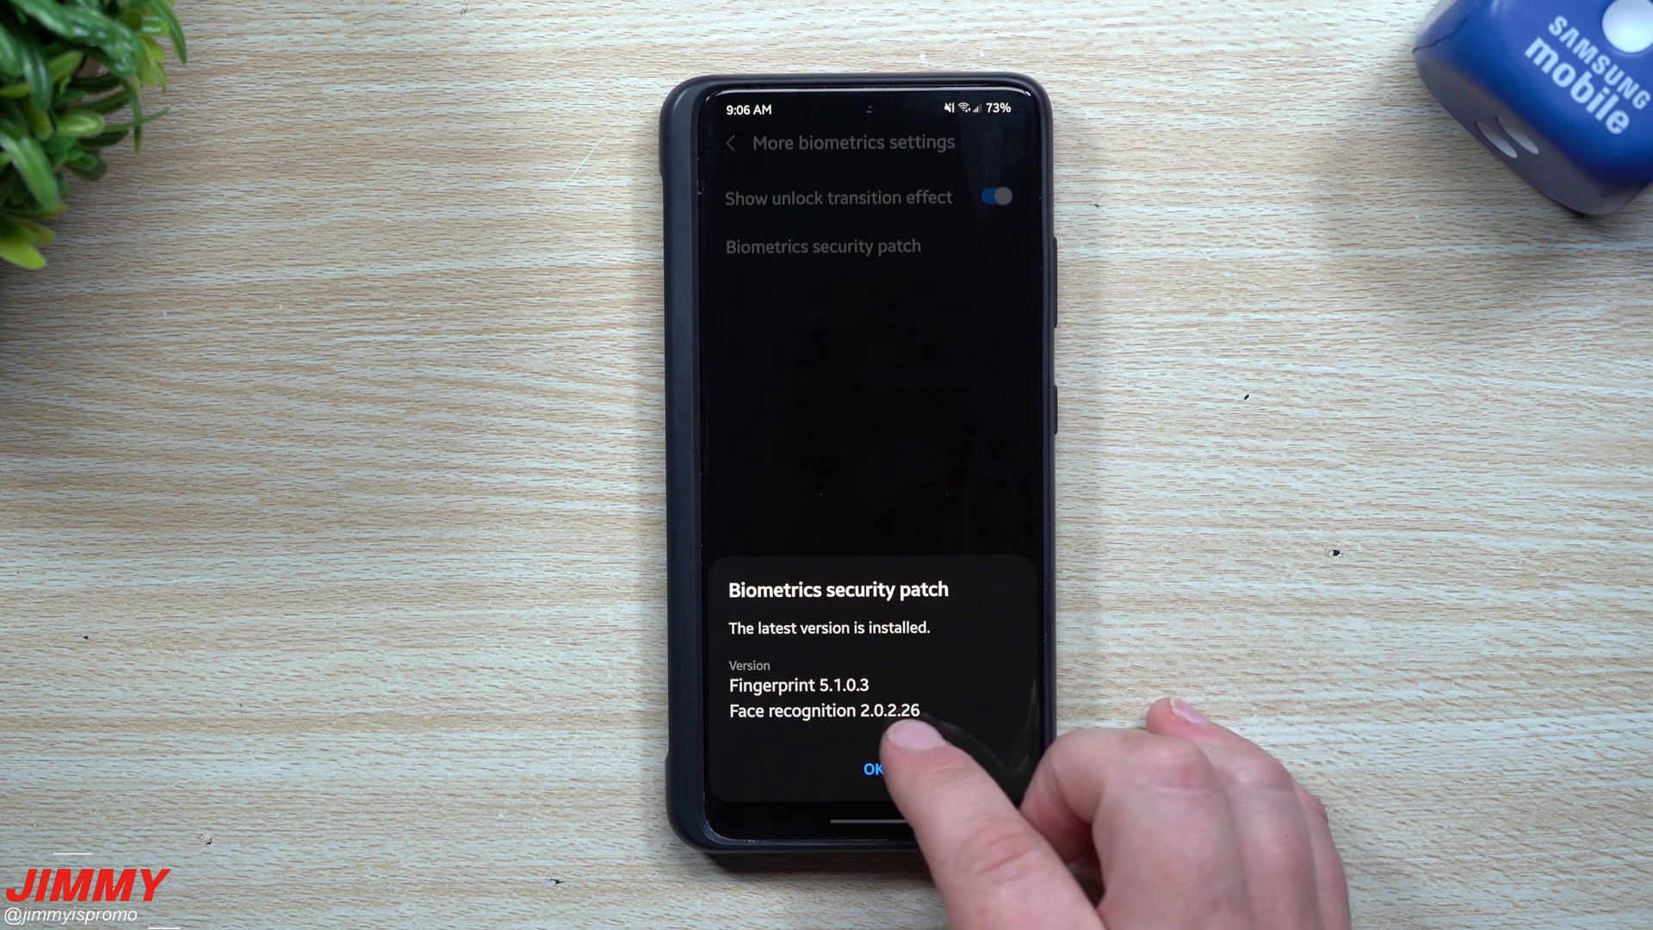
{"action": "left_click", "coordinate": [873, 769]}
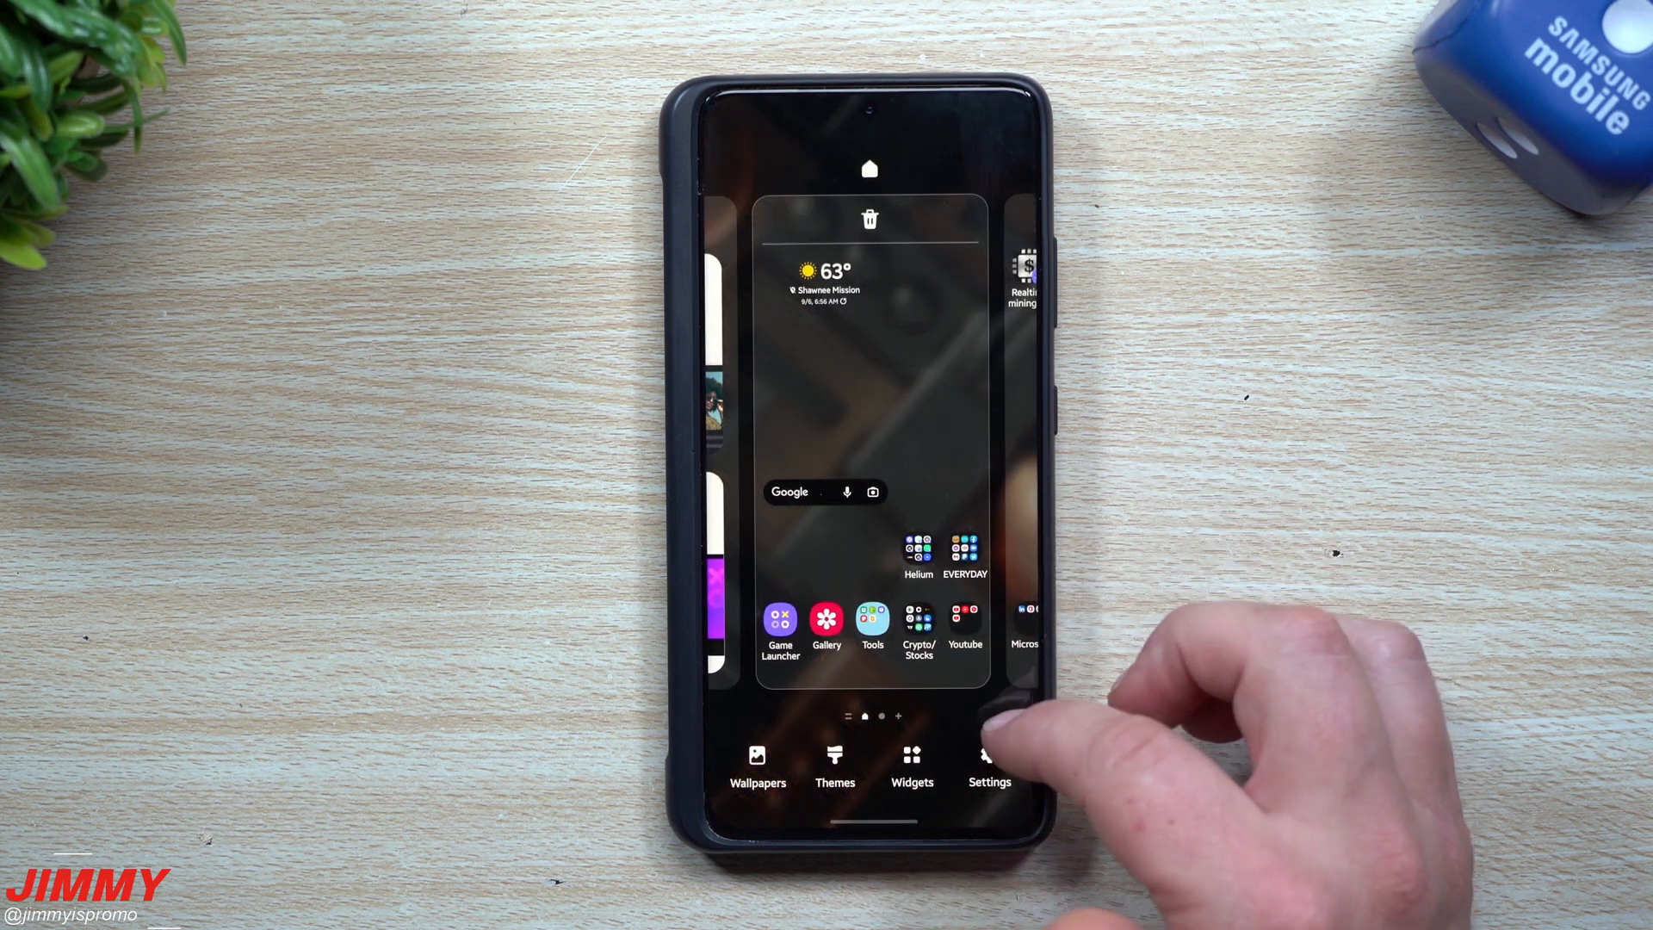
{"action": "left_click", "coordinate": [989, 757]}
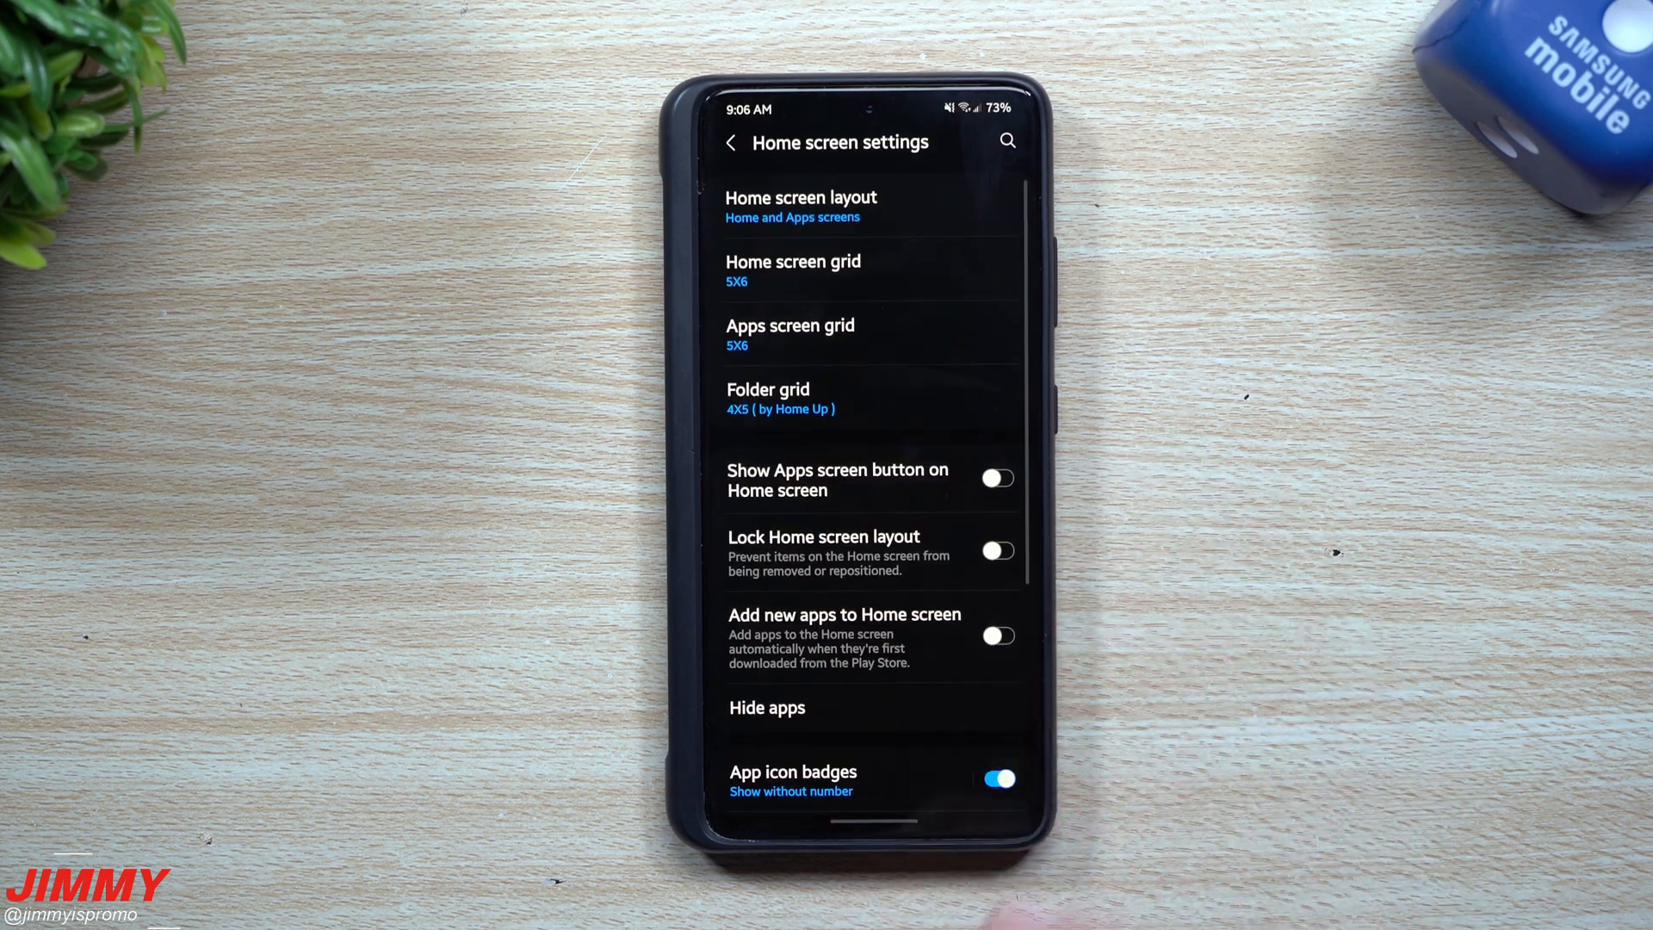
{"action": "scroll", "scroll_direction": "down", "scroll_amount": 3}
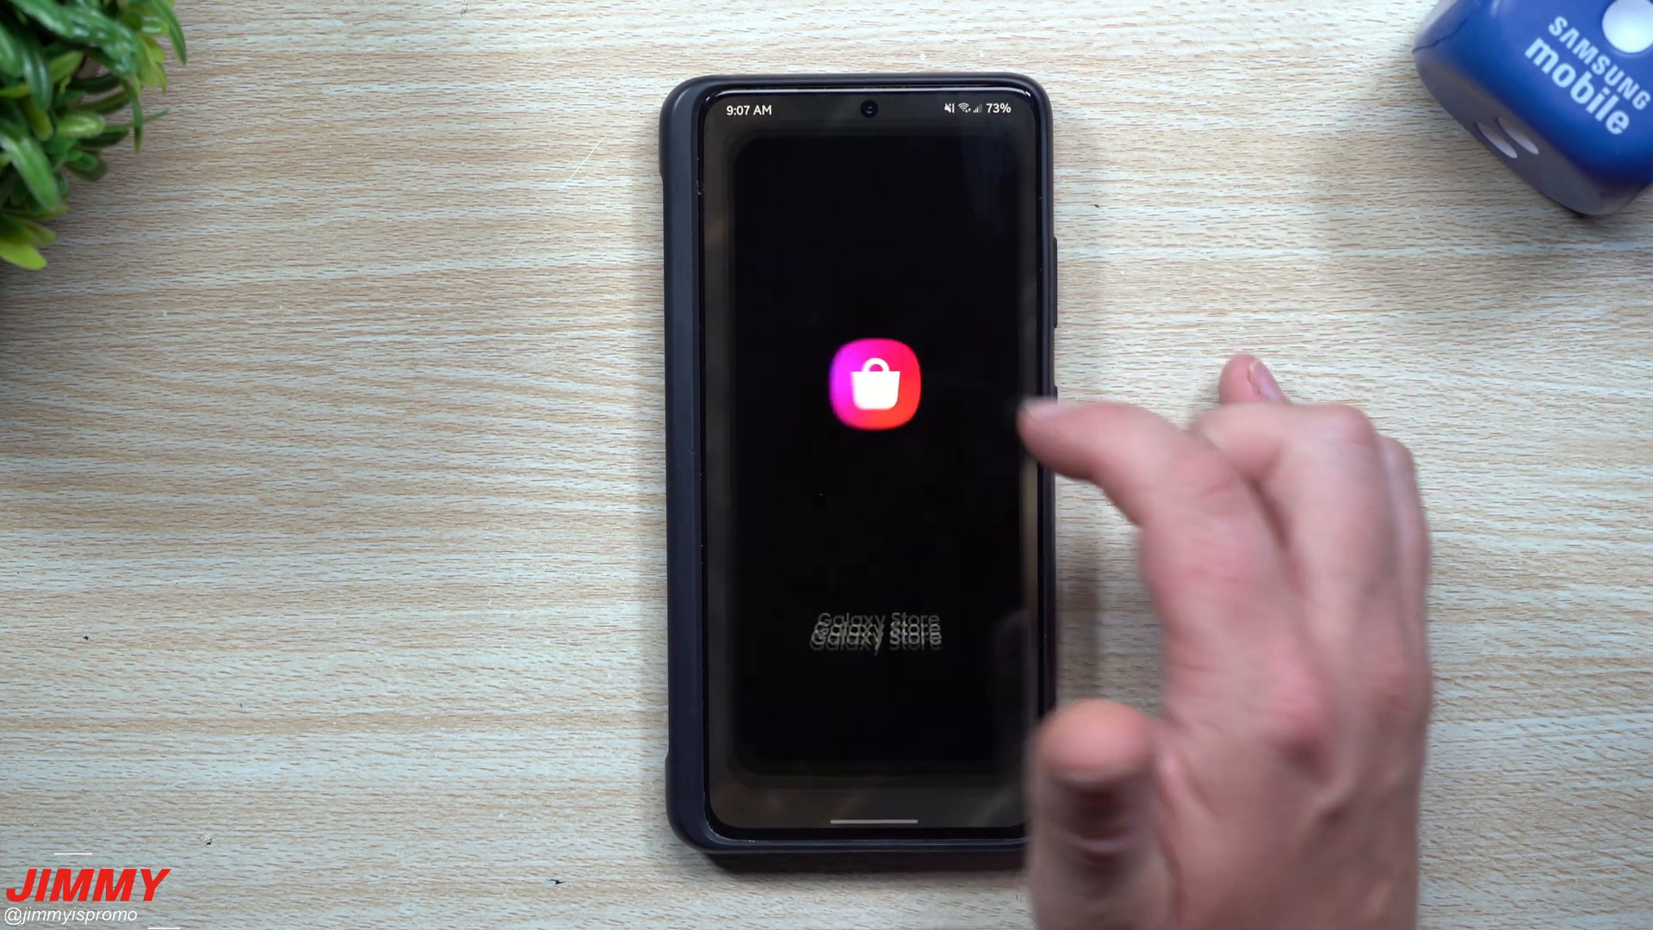
Step: Start the Samsung Global Goals update from Galaxy Store's two-app Updates list, then return there
{"action": "left_click", "coordinate": [864, 385]}
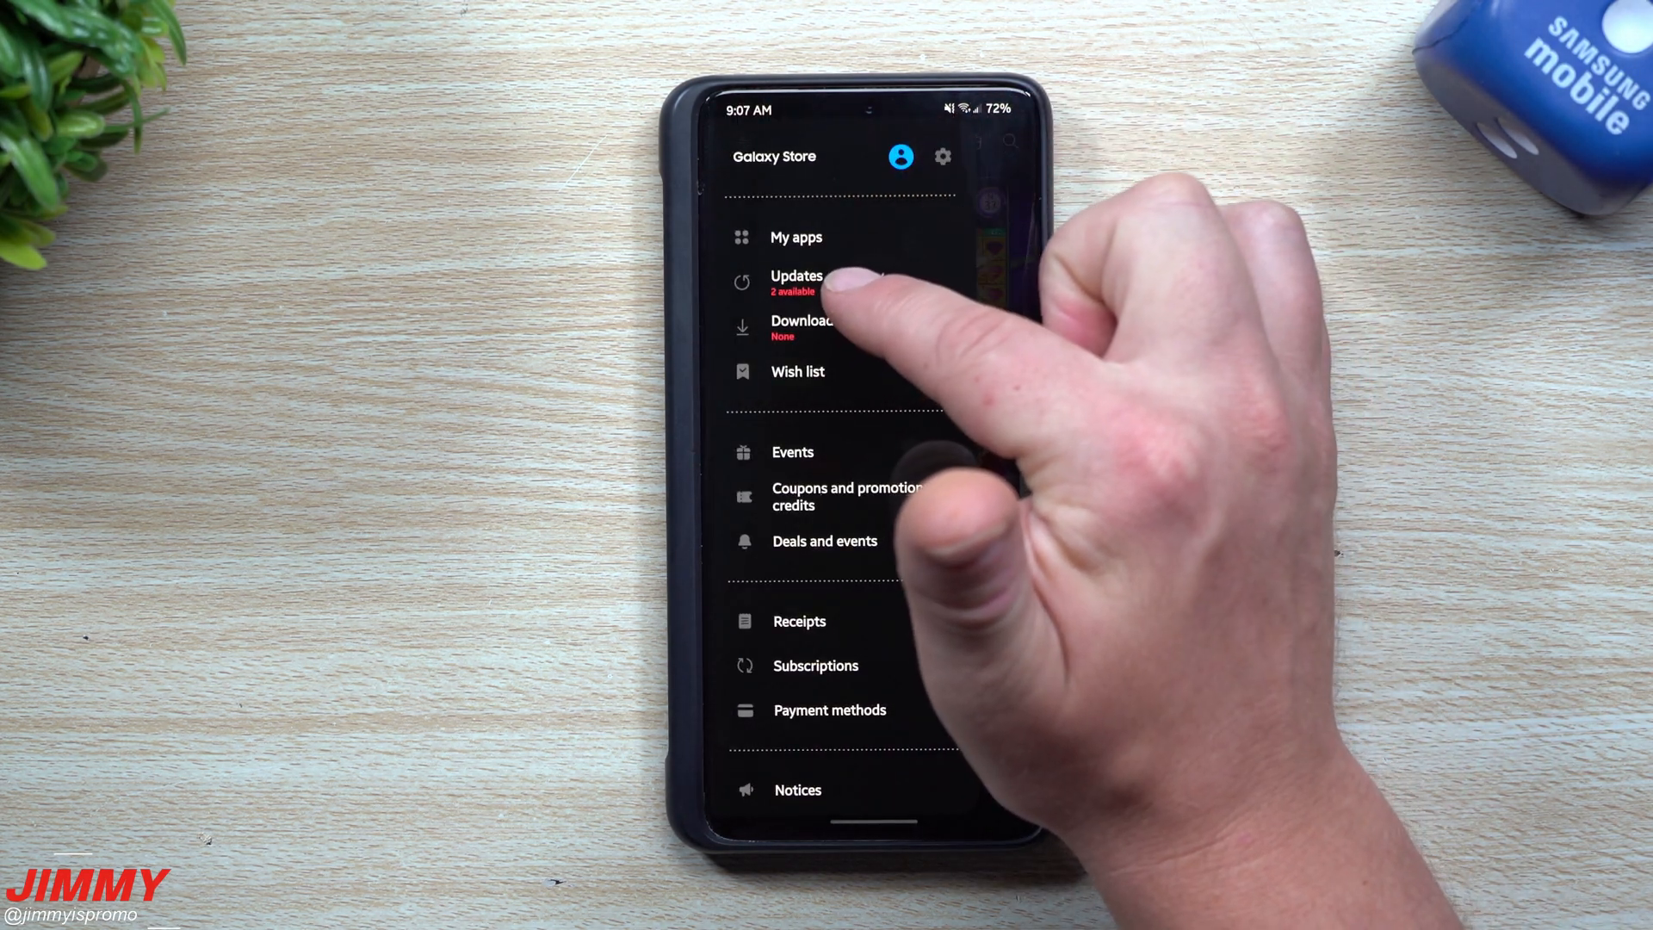
{"action": "left_click", "coordinate": [795, 282]}
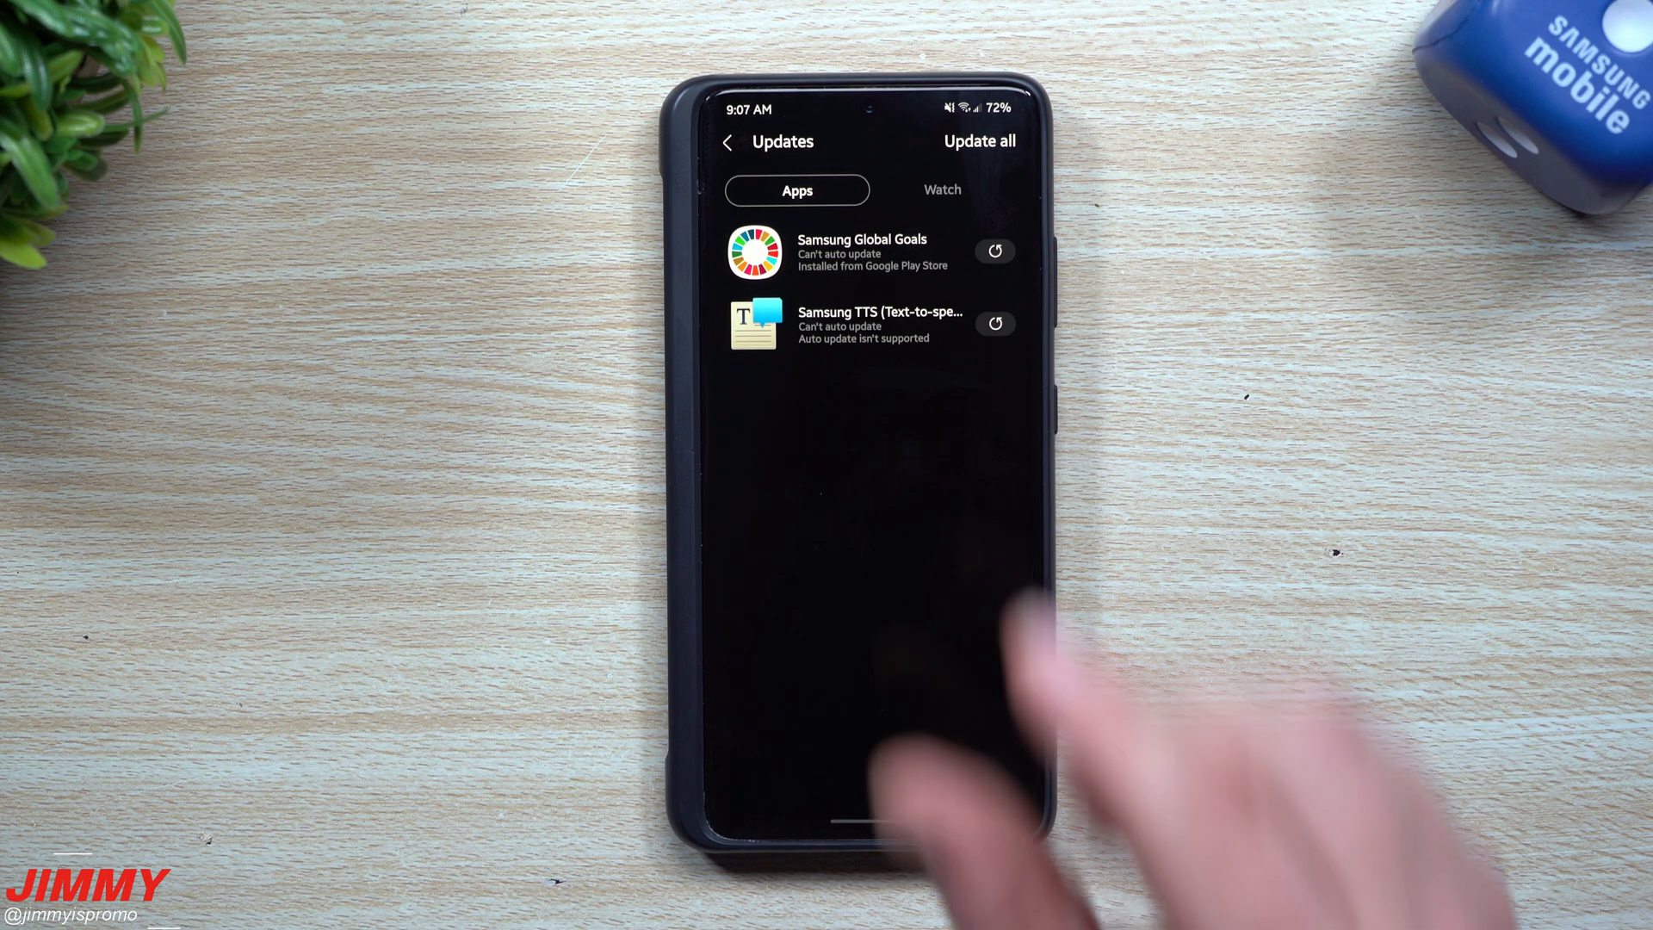
{"action": "mouse_move", "coordinate": [843, 327]}
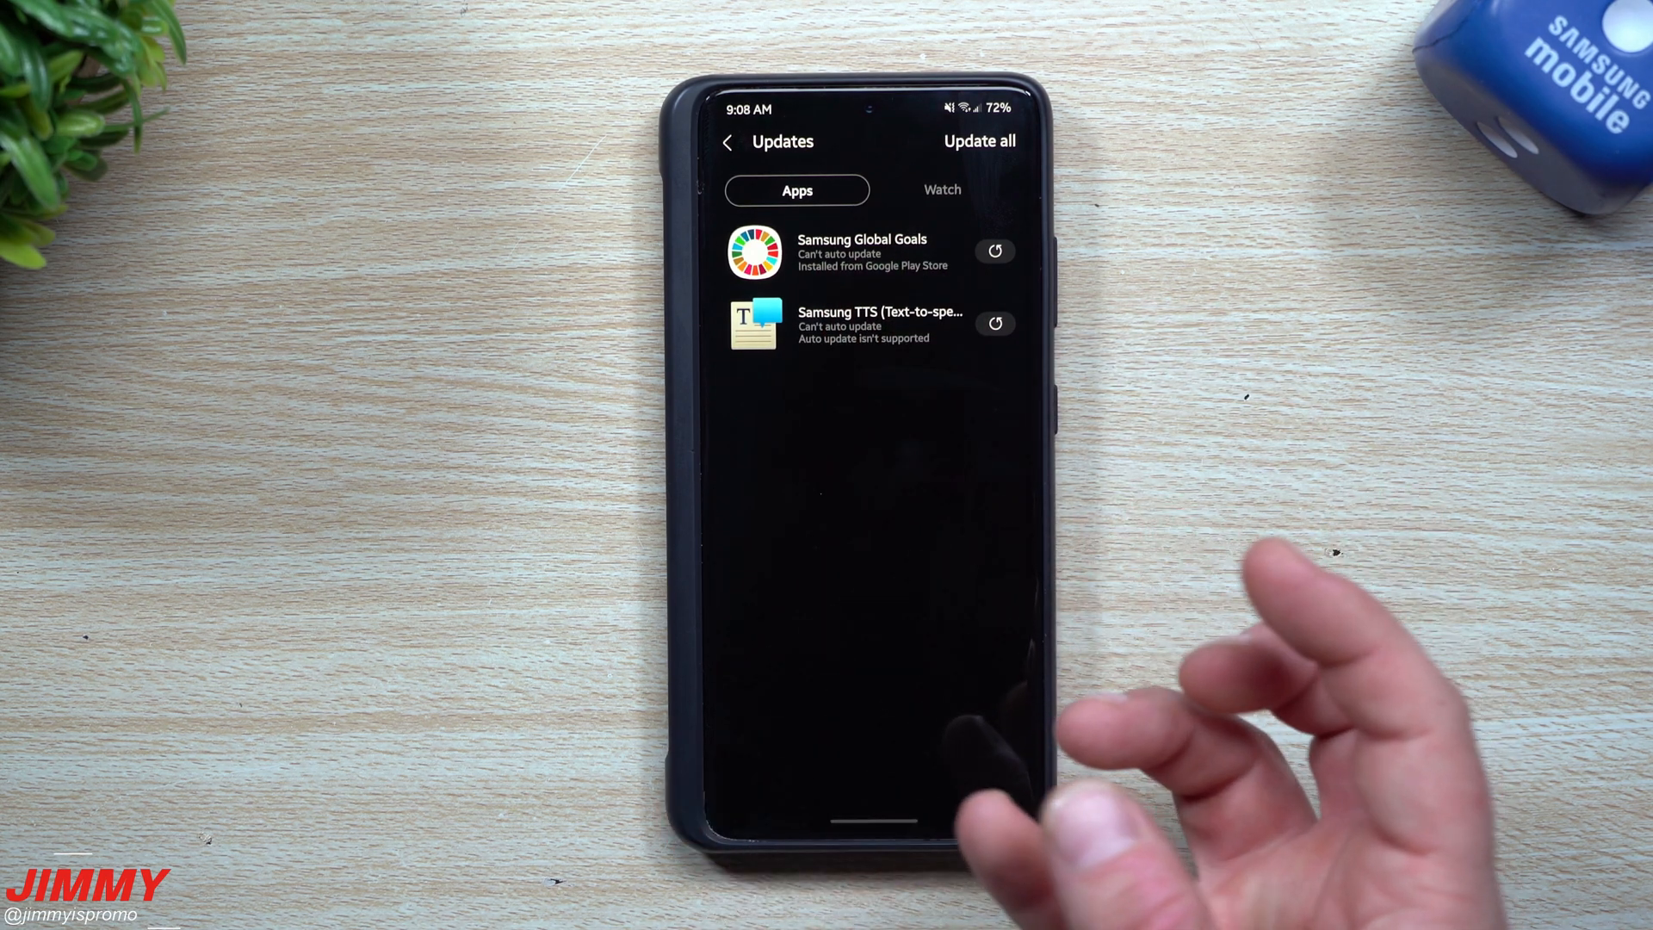
{"action": "mouse_move", "coordinate": [991, 422]}
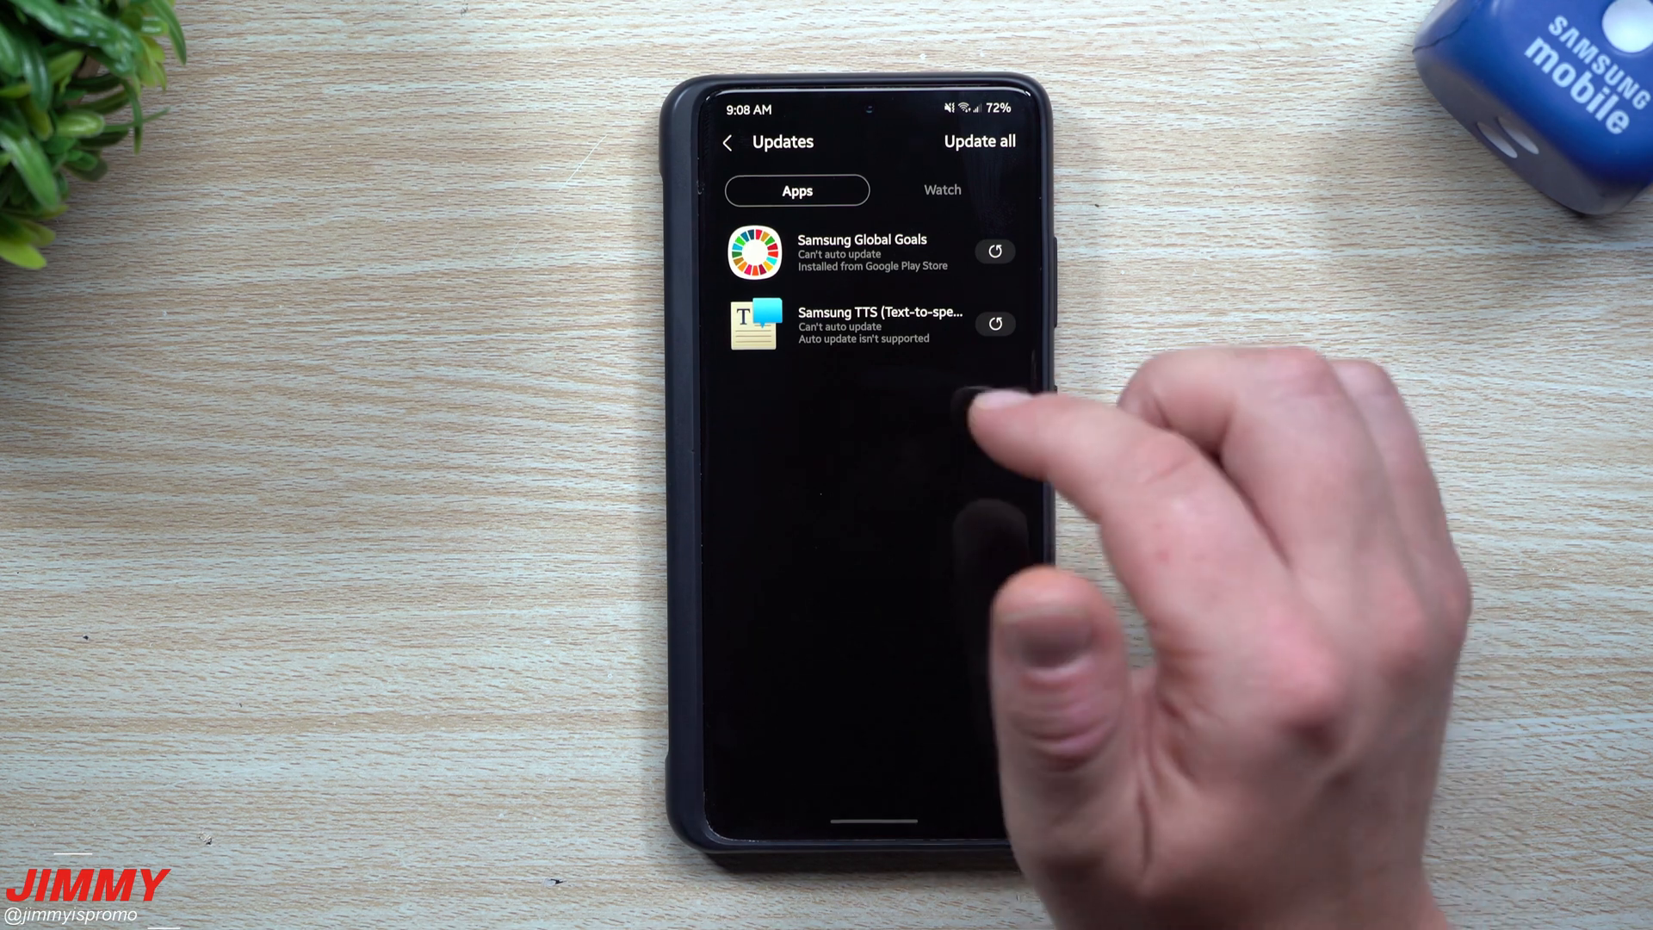
{"action": "left_click", "coordinate": [992, 250]}
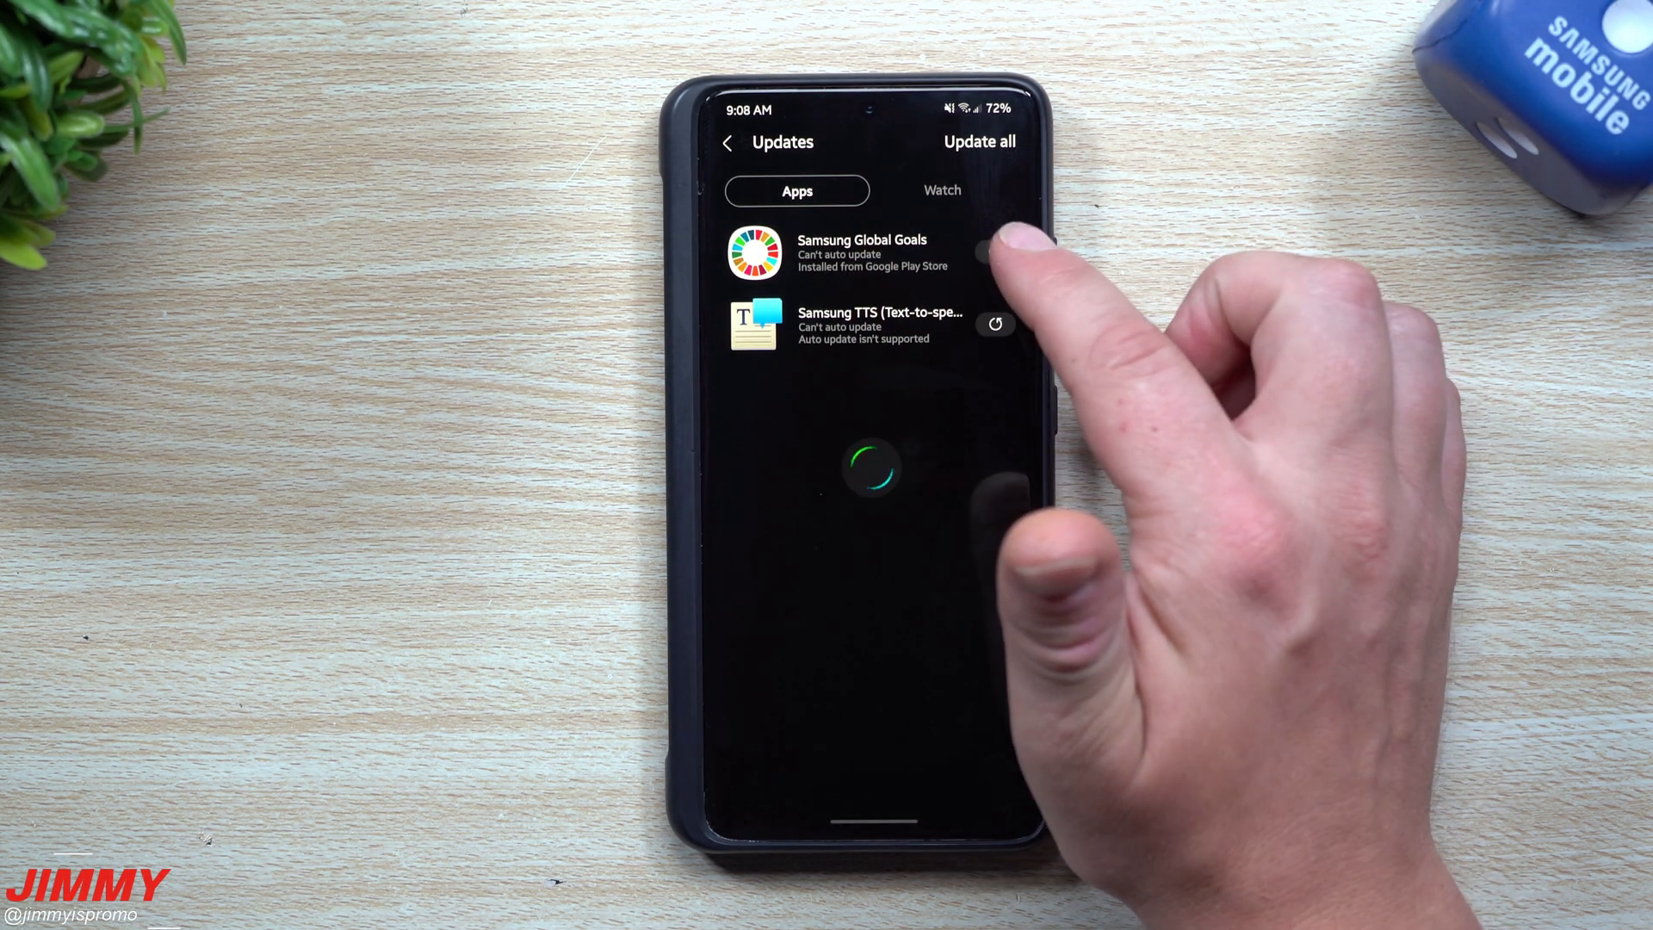
{"action": "left_click", "coordinate": [978, 141]}
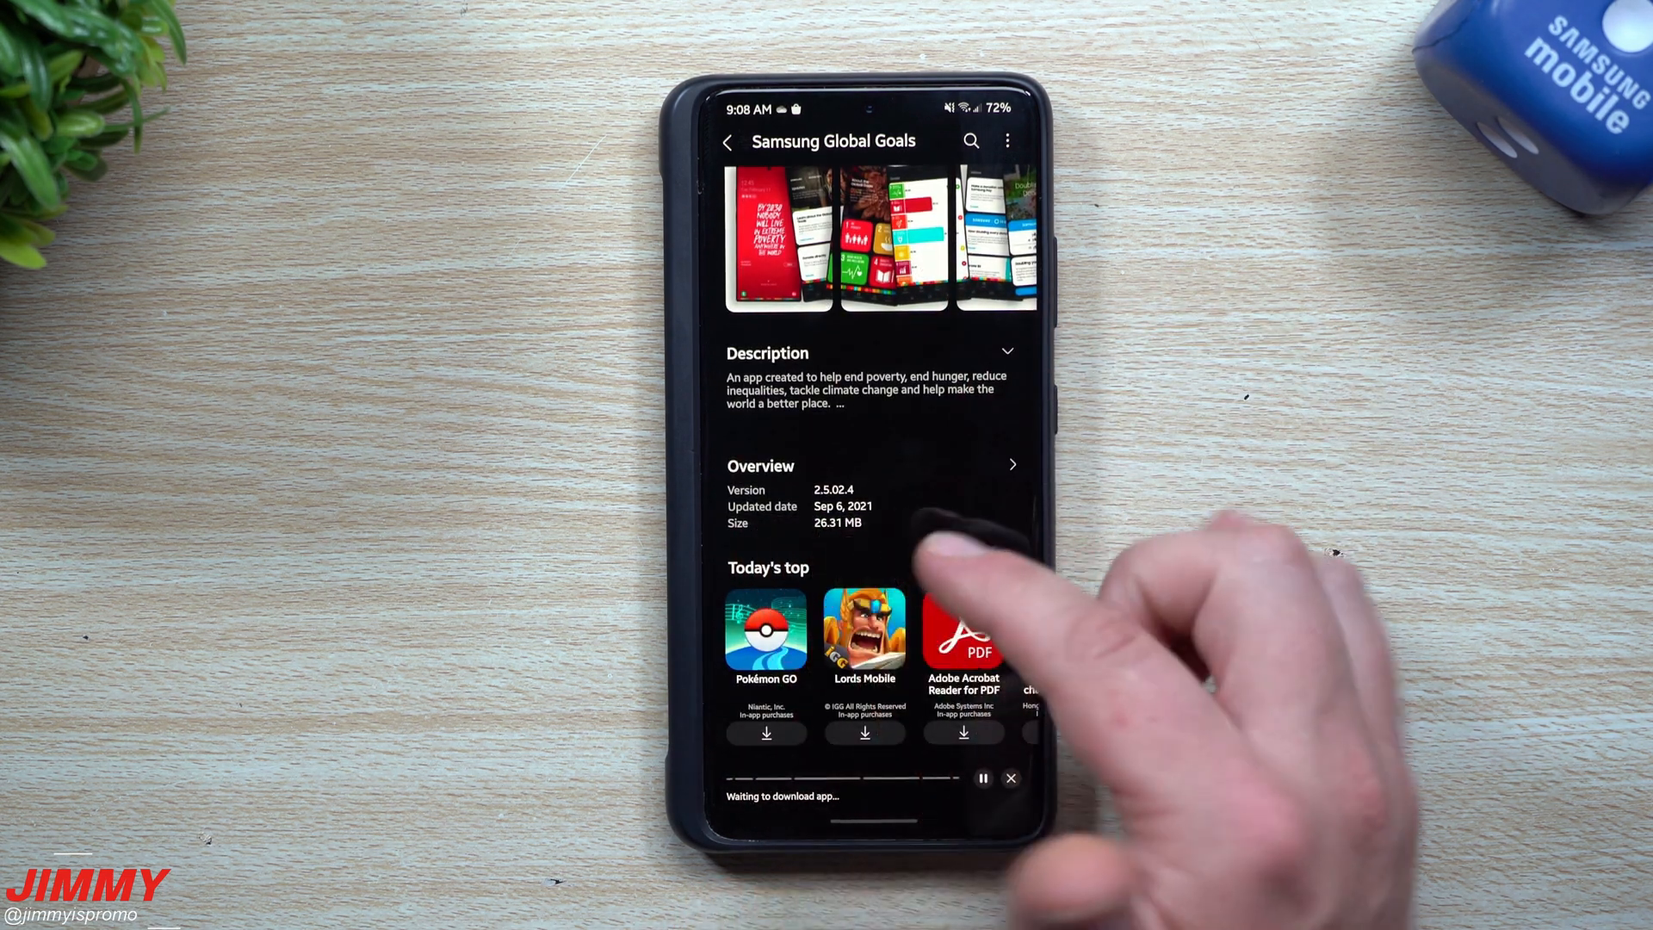
{"action": "left_click", "coordinate": [841, 778]}
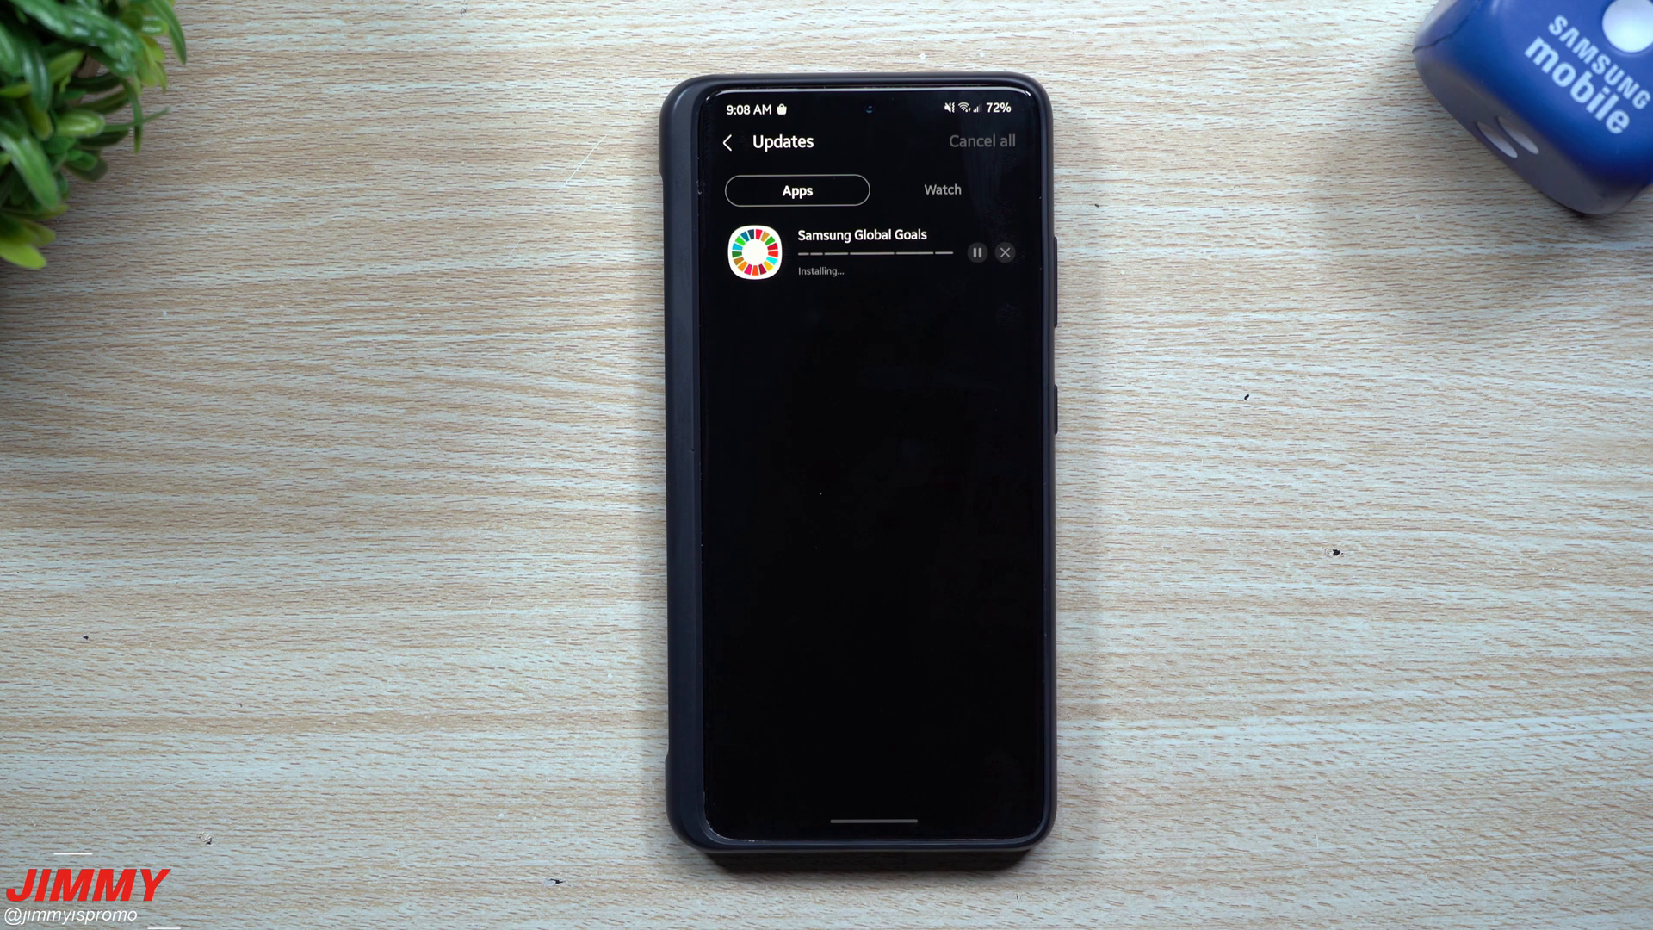